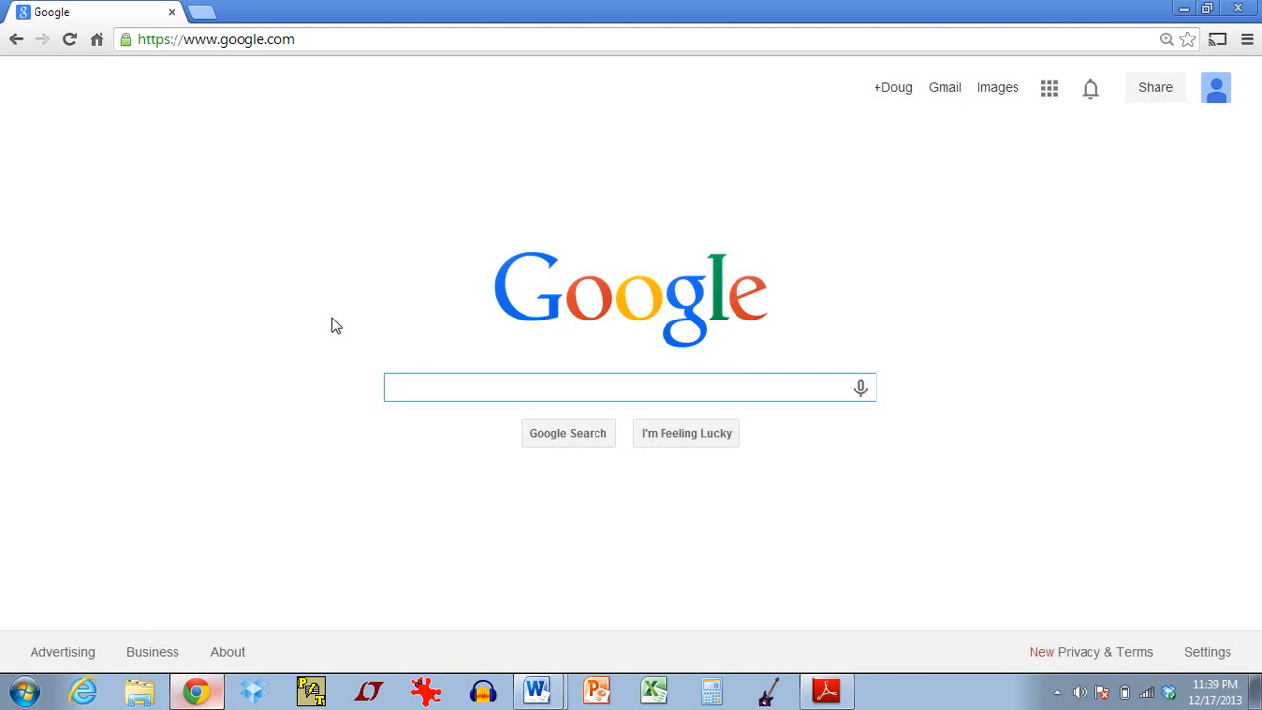
Search Google for 'stairway to heaven power tab' and scroll through the results
click(612, 387)
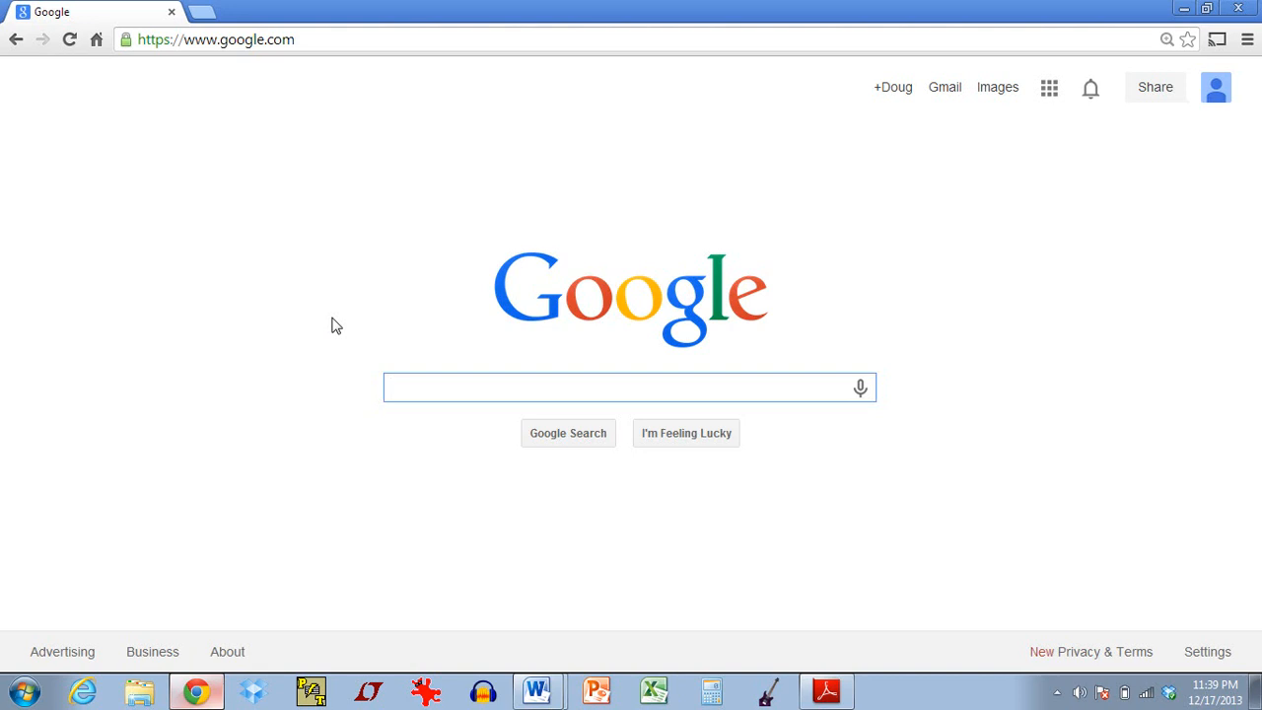
click(621, 388)
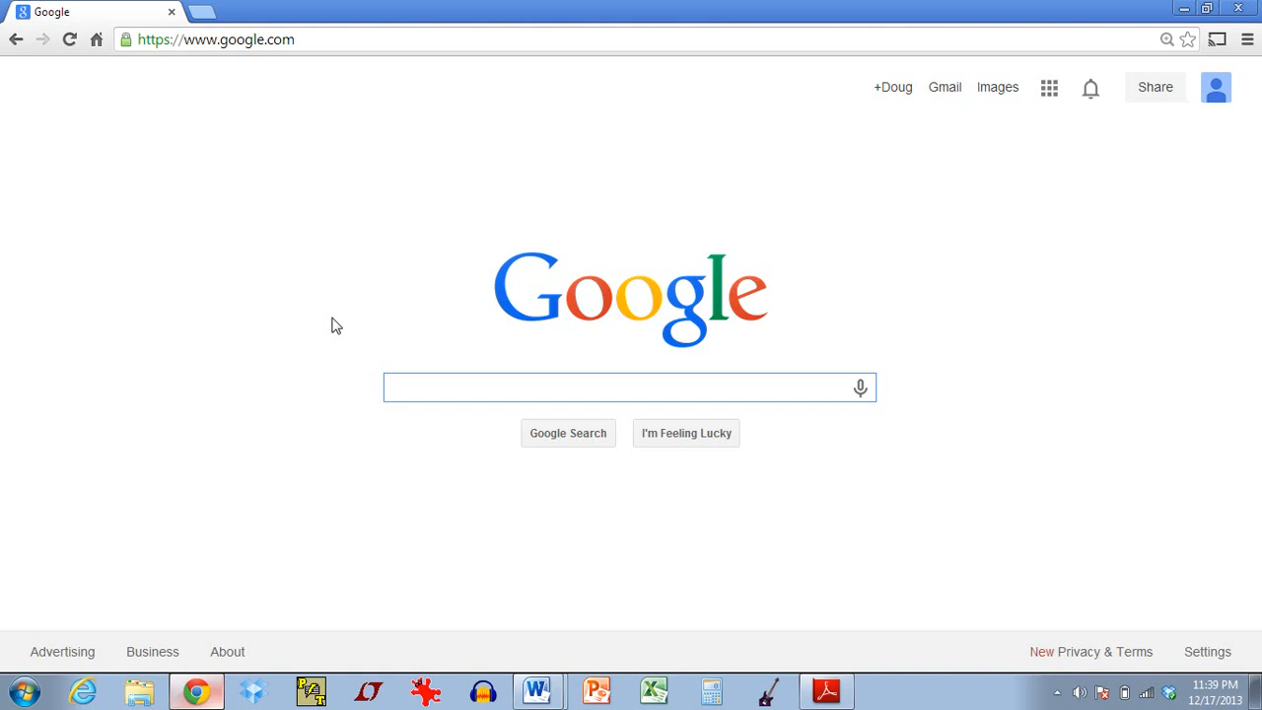
click(619, 388)
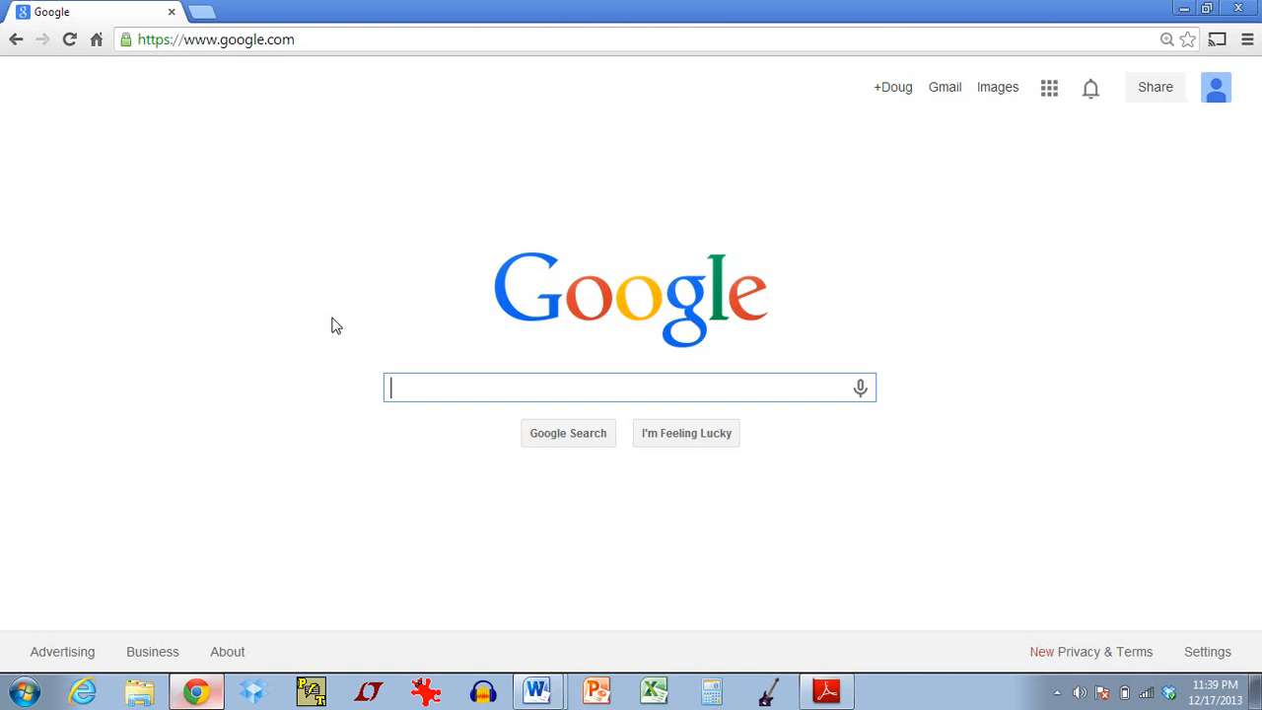
text(s)
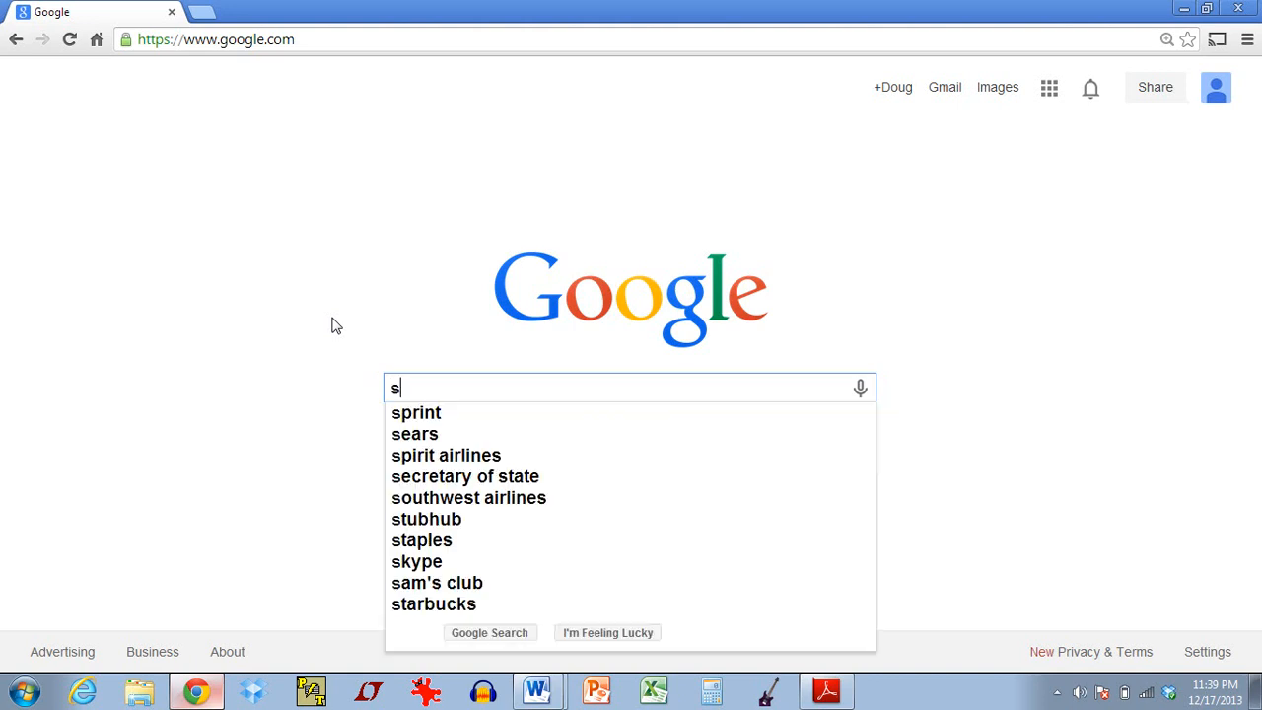
text(tair)
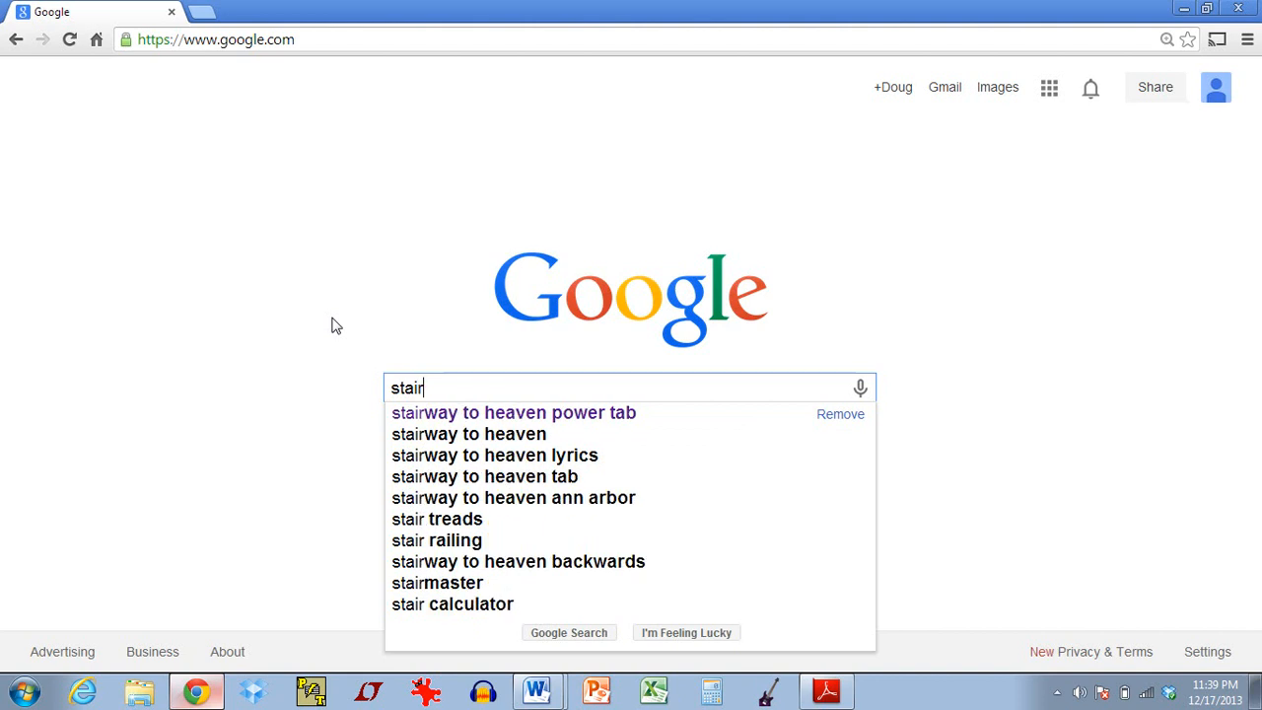
click(513, 412)
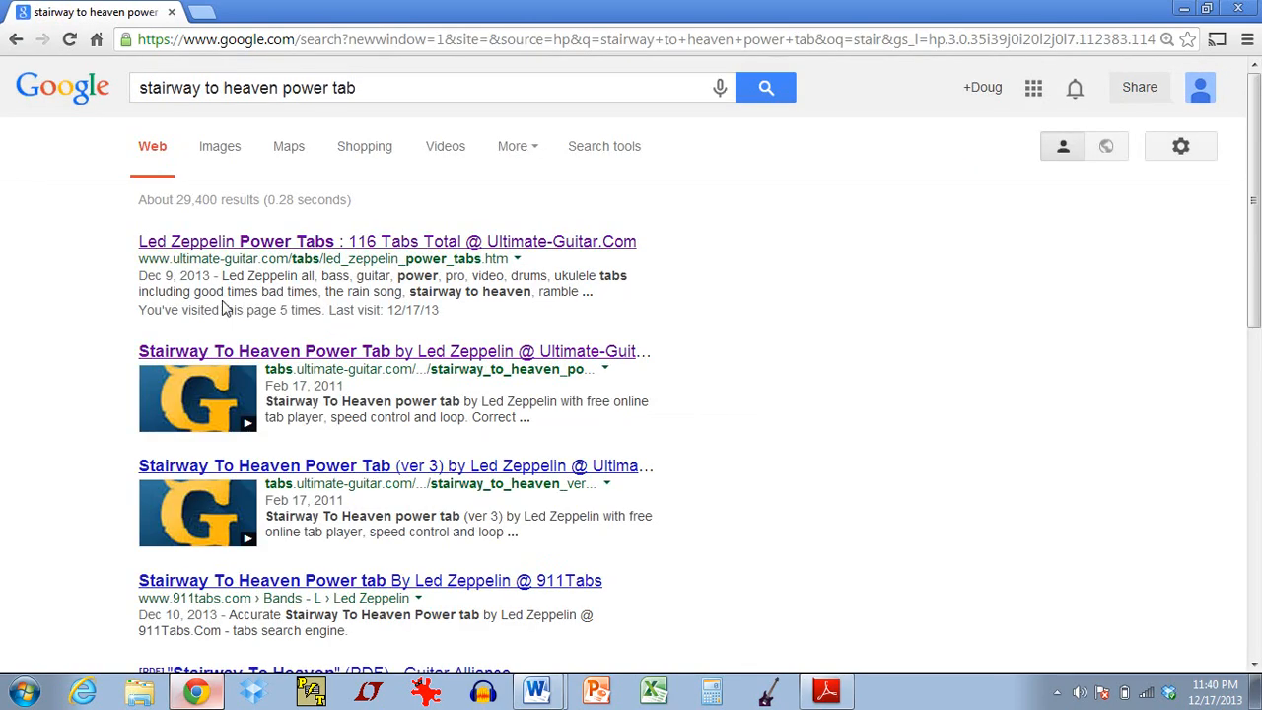
scroll(down, 3)
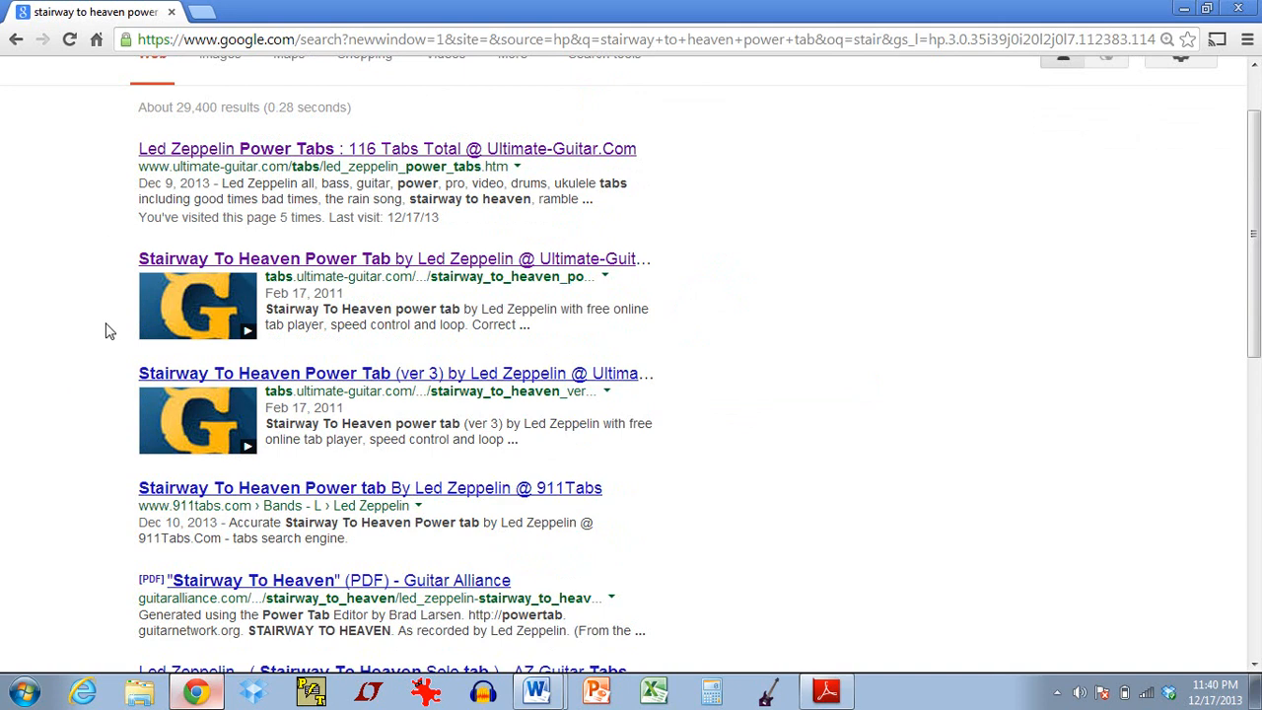
mouse_move(79, 323)
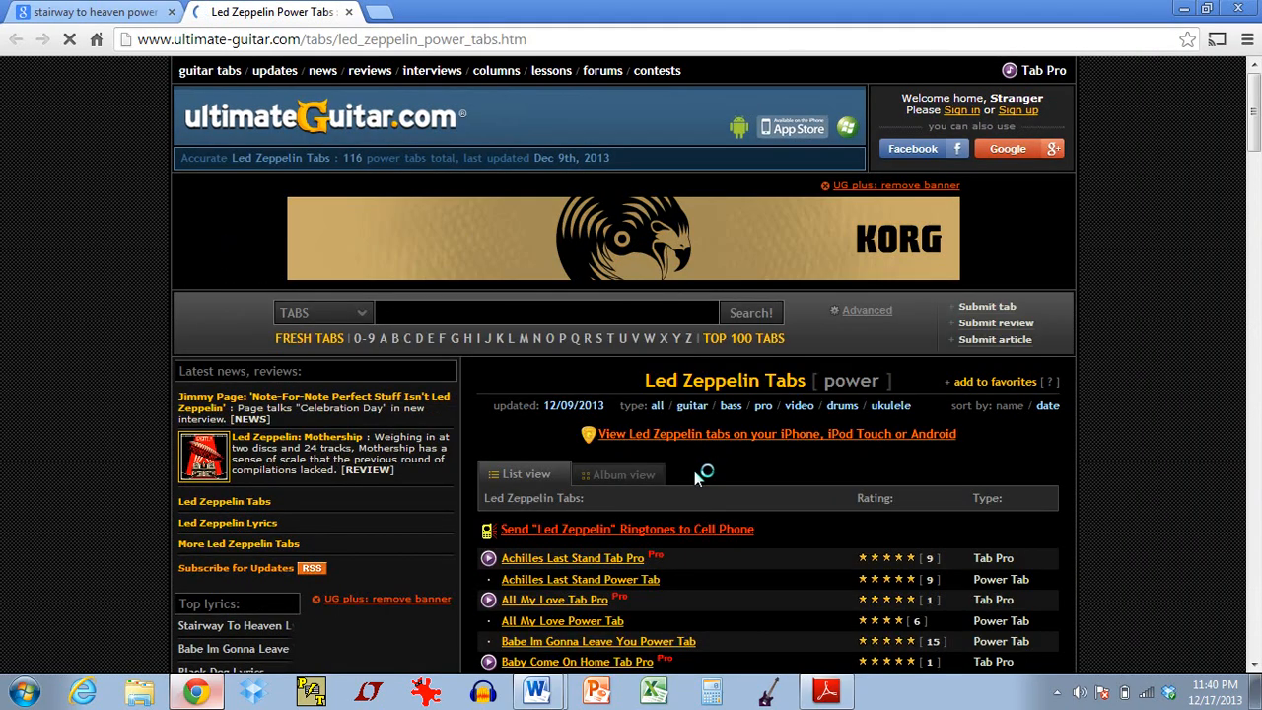
Scroll the Led Zeppelin power tabs list and open 'Stairway To Heaven Power Tab'
scroll(down, 3)
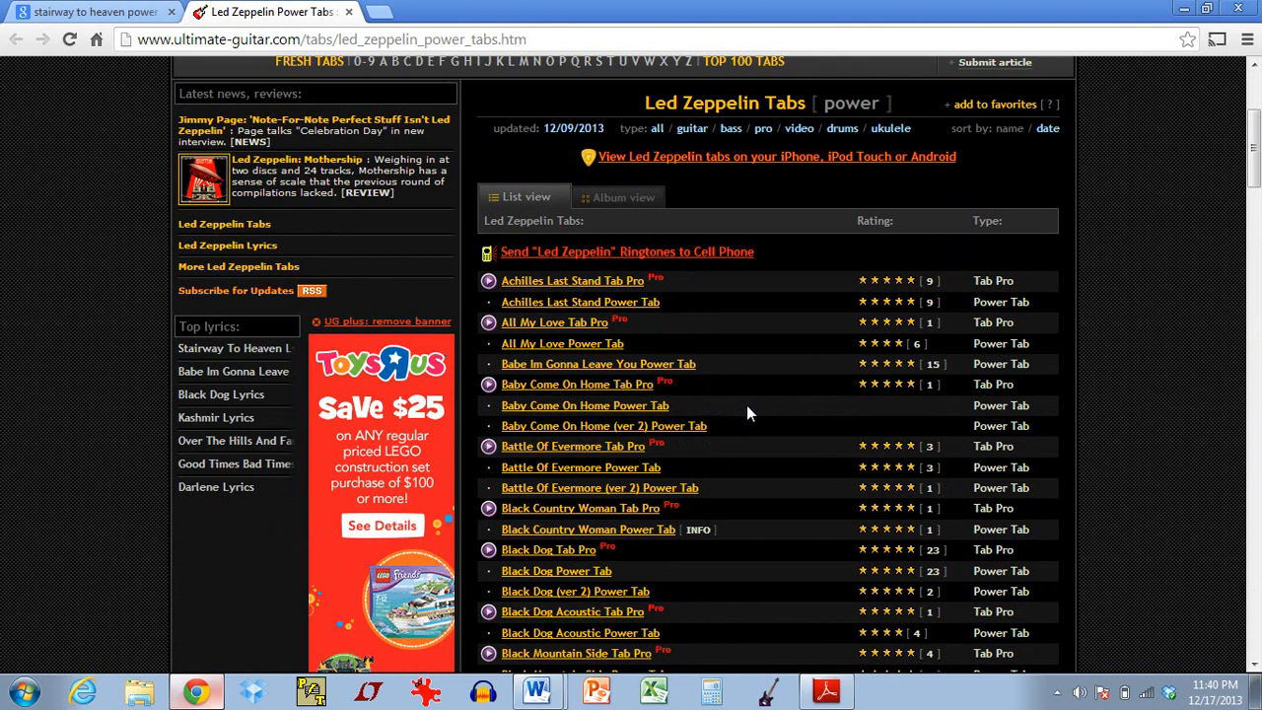
scroll(down, 3)
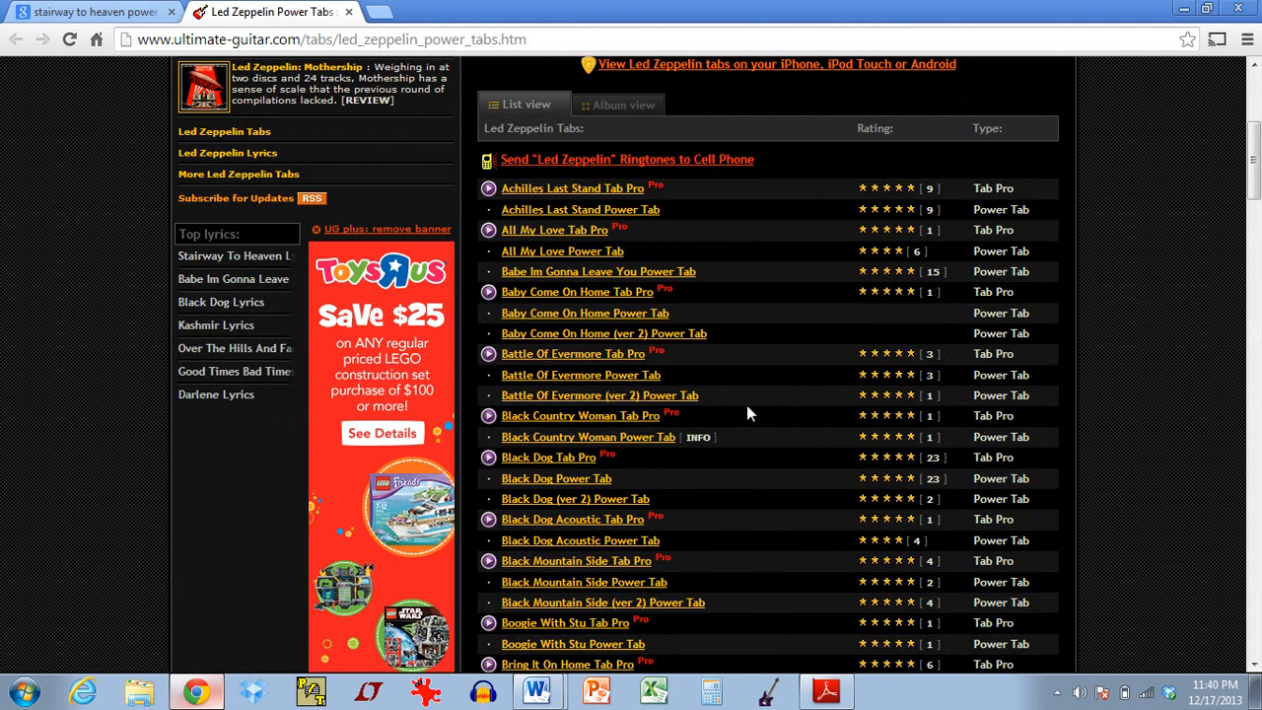
mouse_move(649, 240)
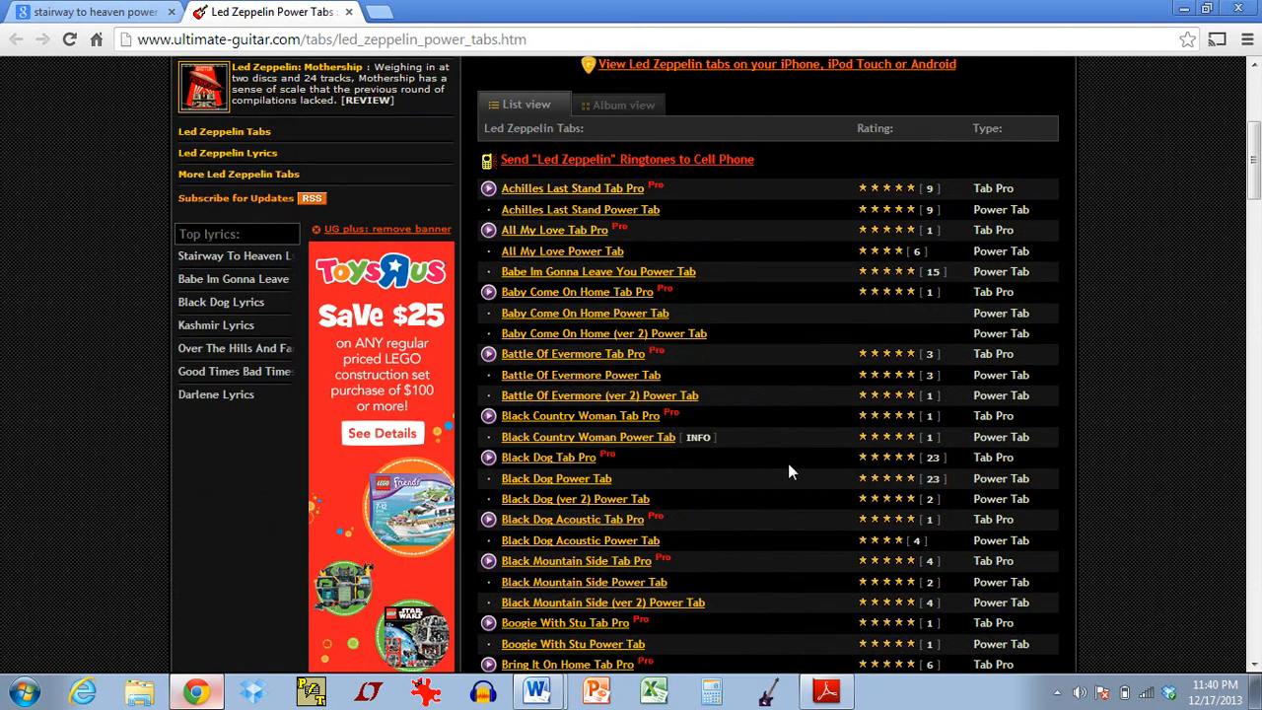
scroll(down, 3)
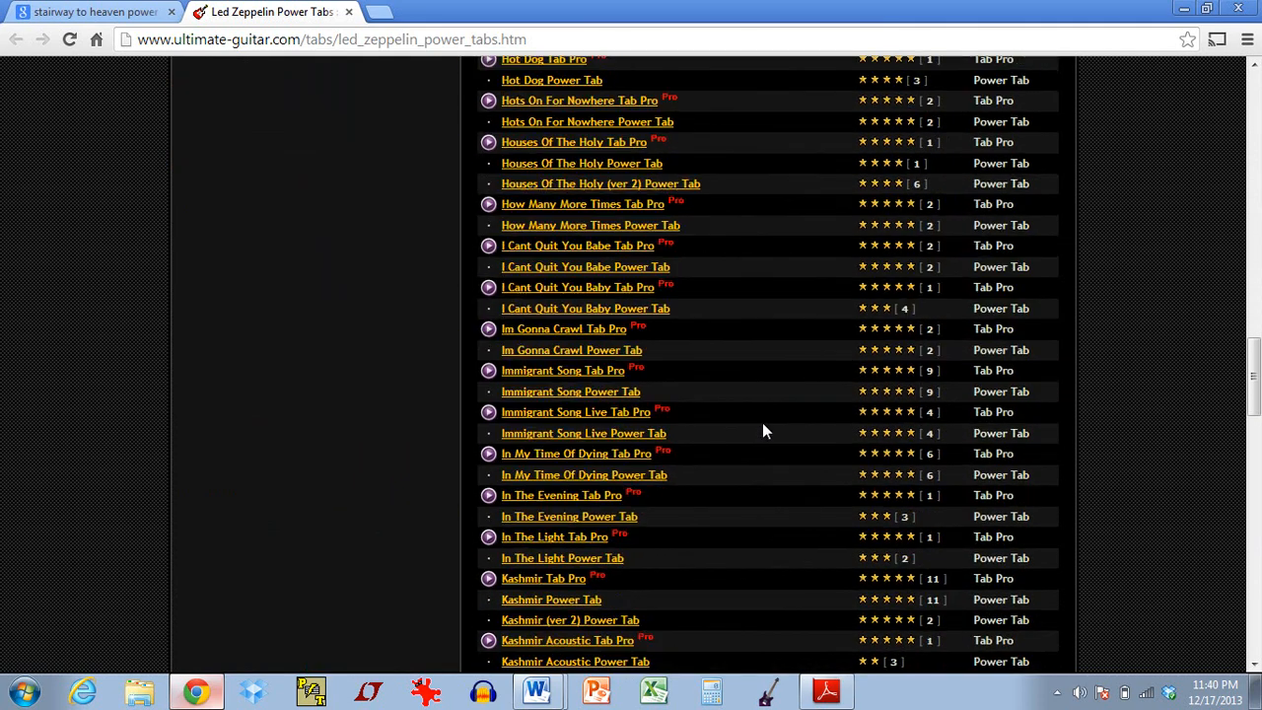
scroll(down, 3)
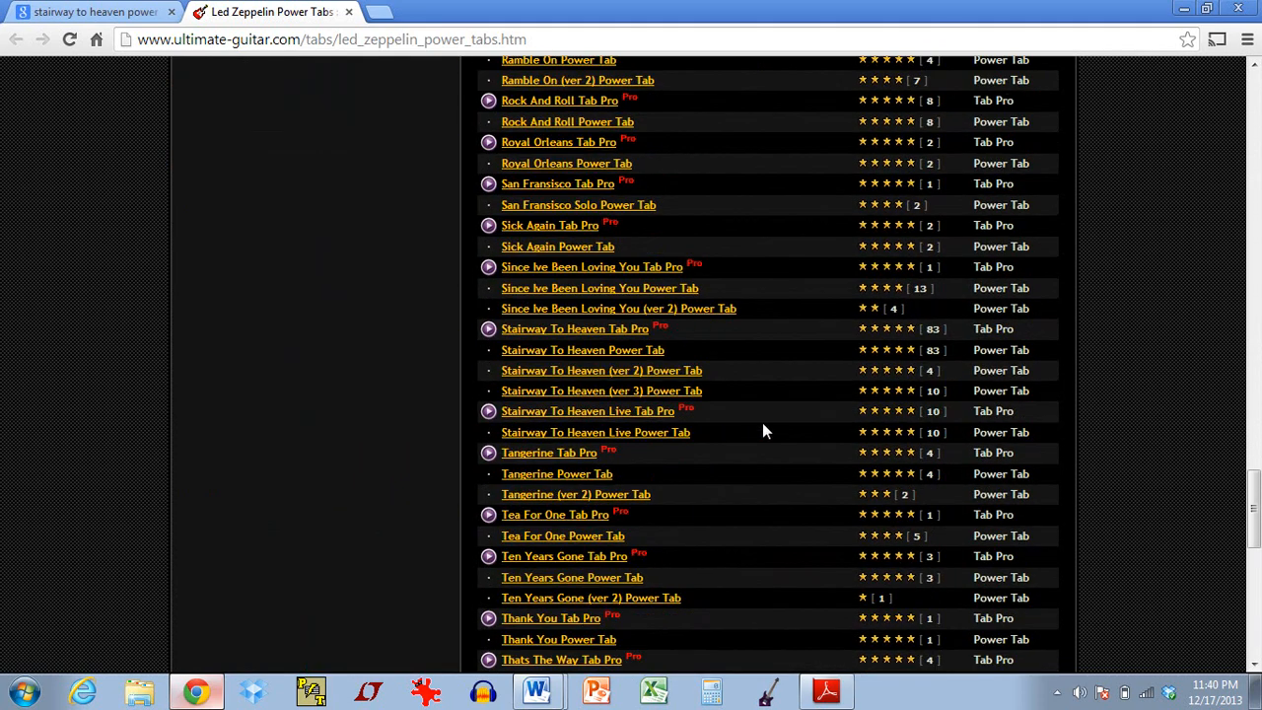
scroll(down, 3)
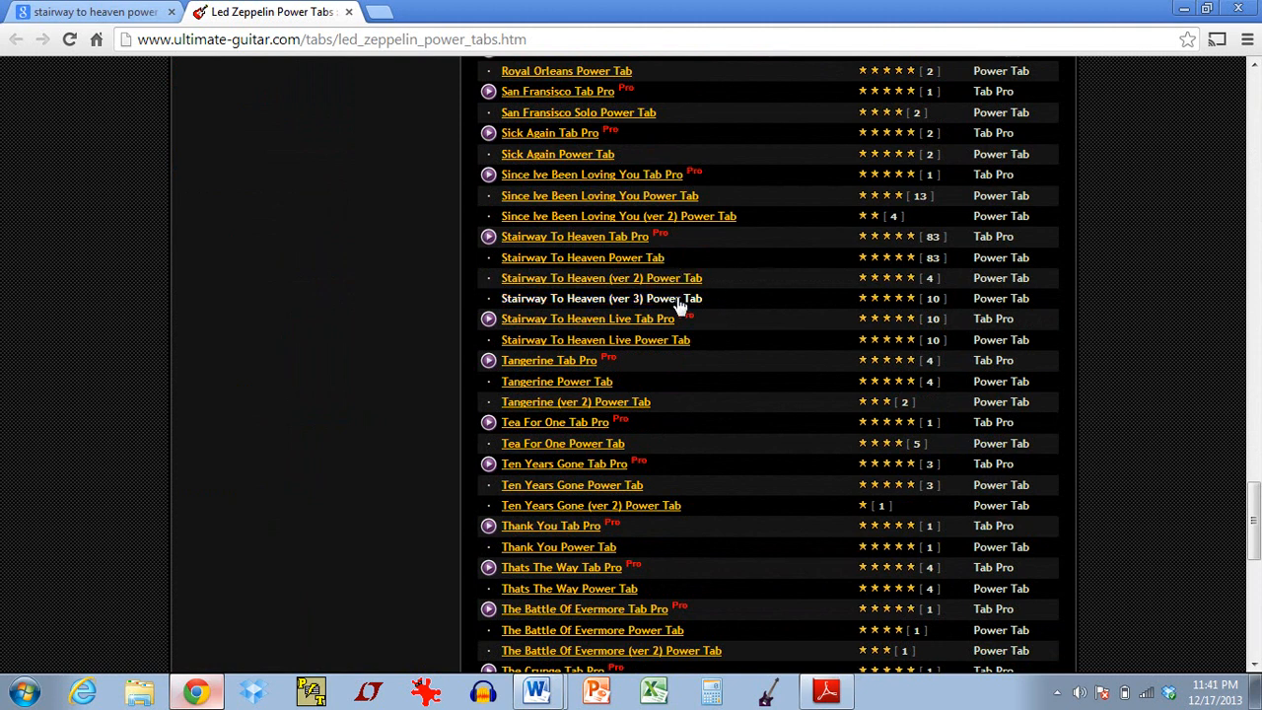
mouse_move(675, 253)
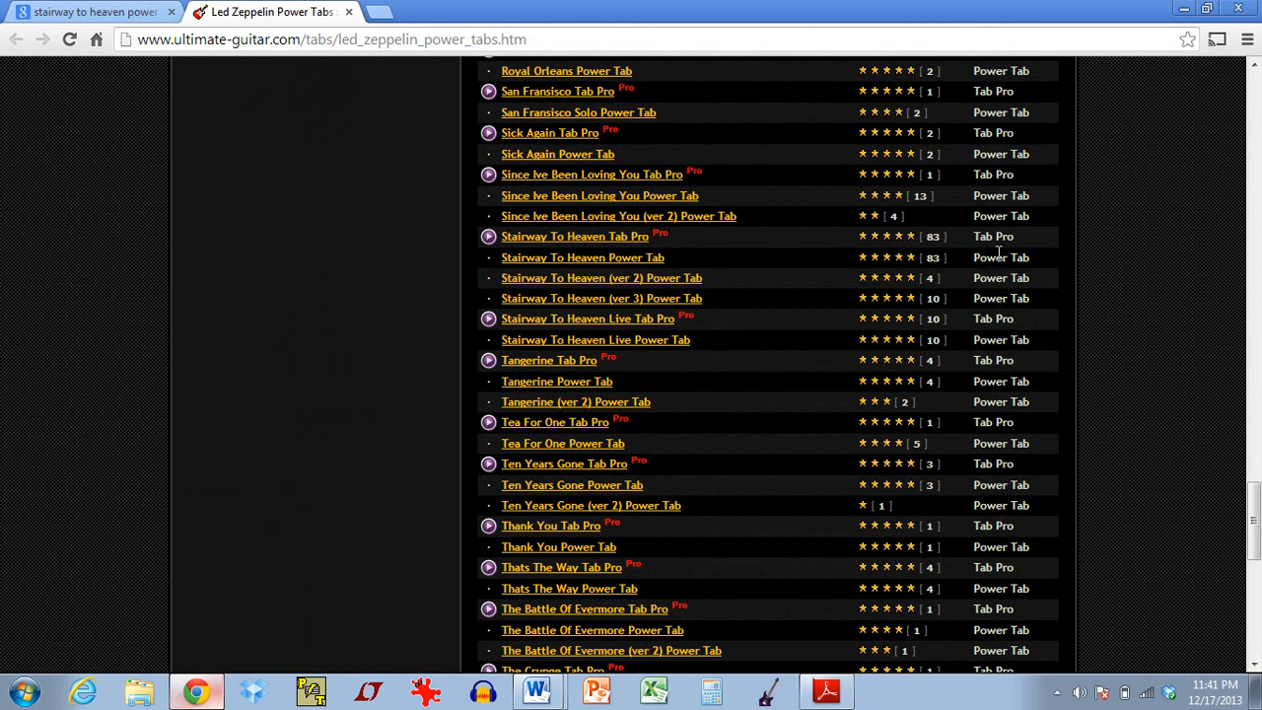
mouse_move(763, 274)
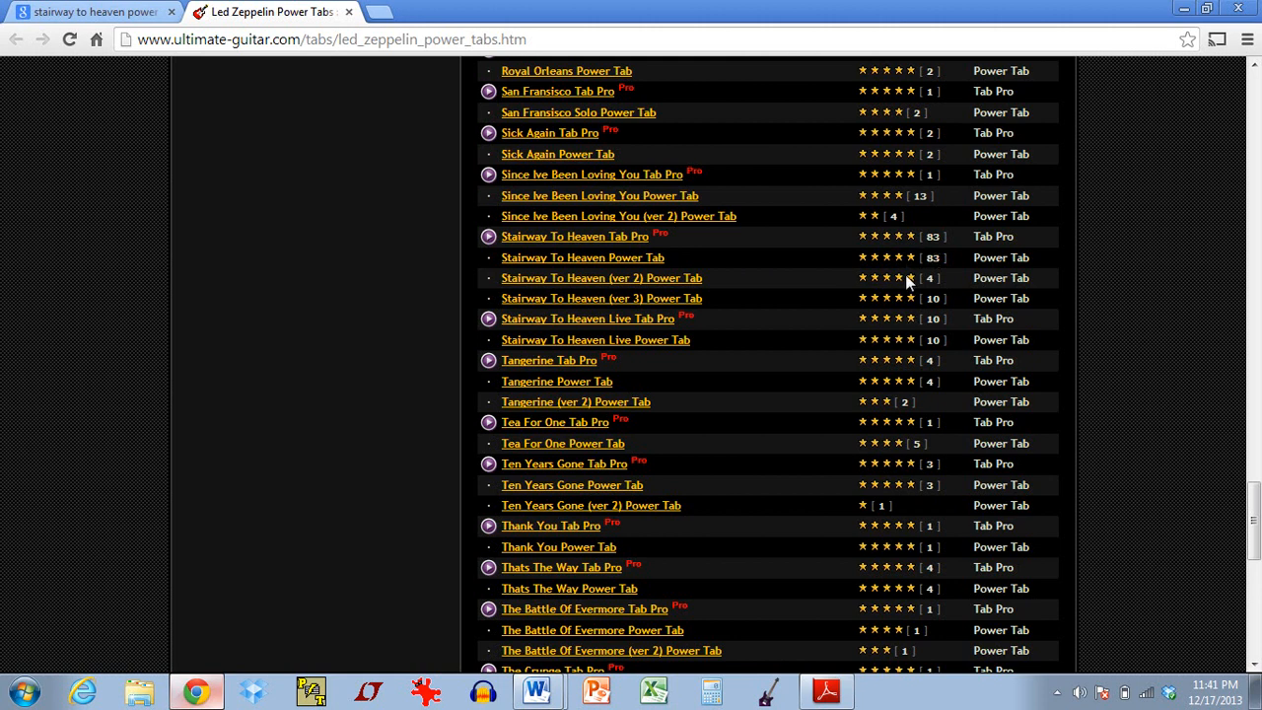
mouse_move(646, 257)
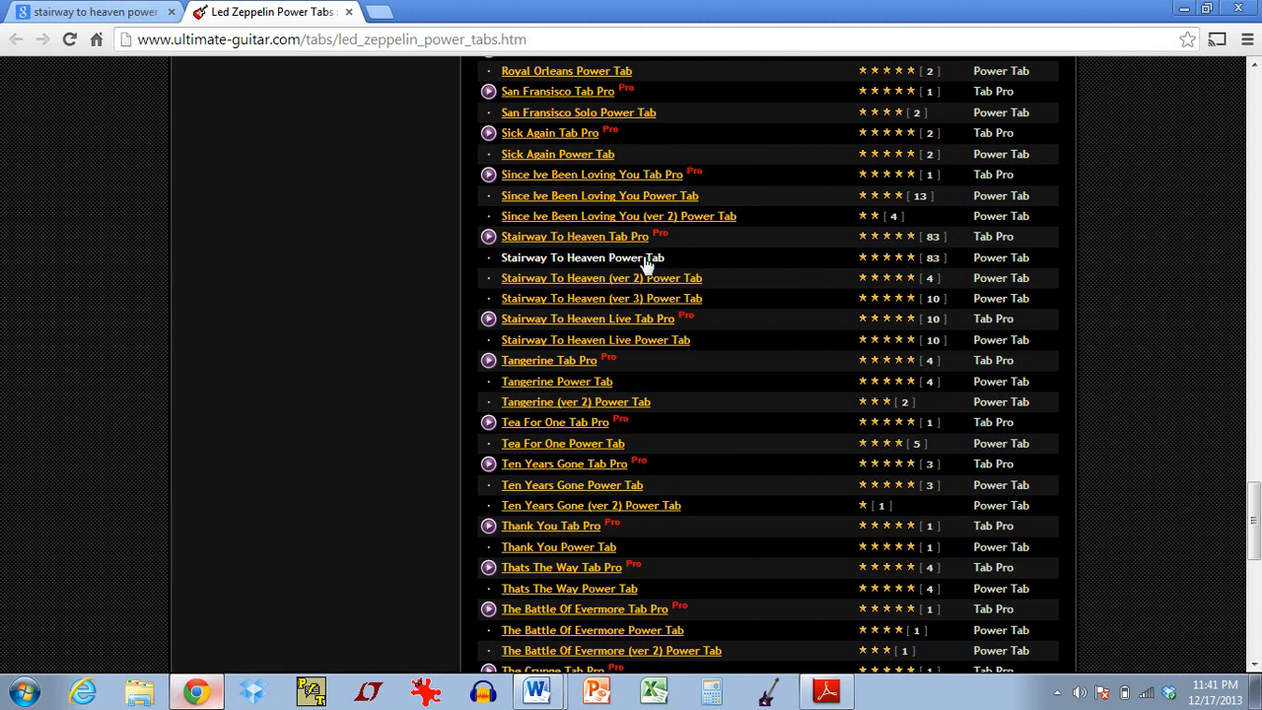
click(600, 257)
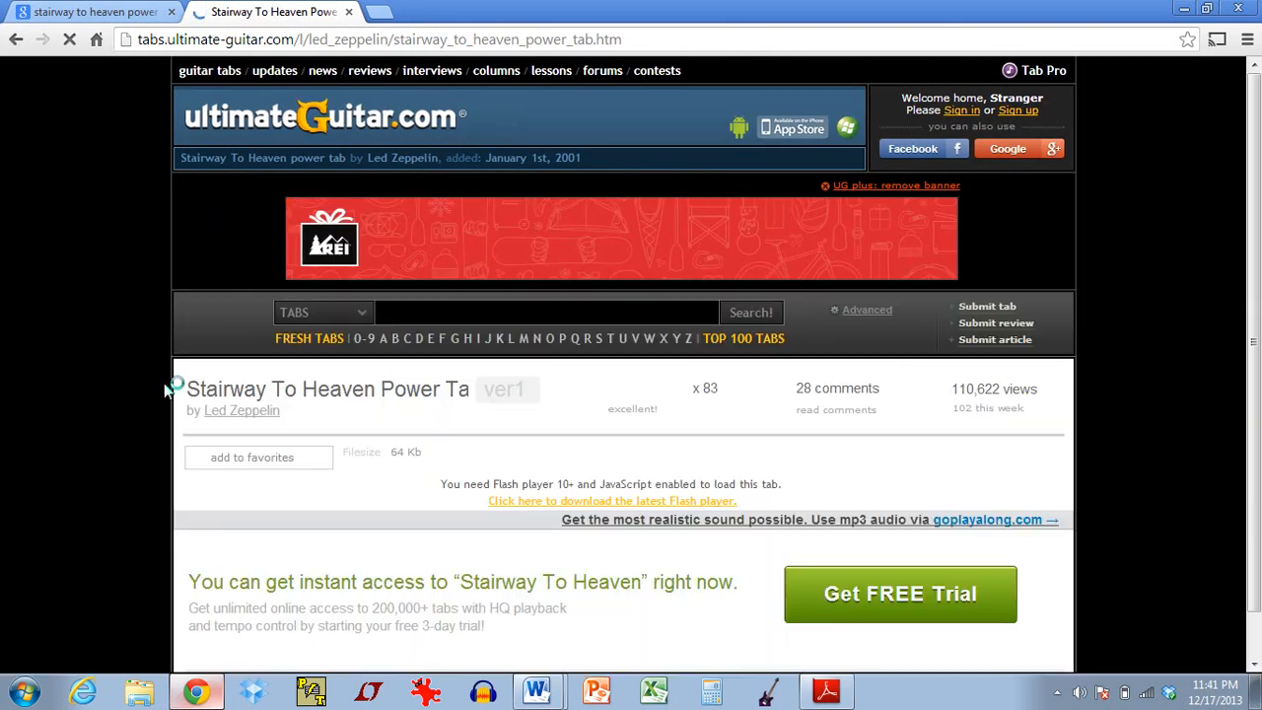
Download the Stairway To Heaven .ptb file and open it in Power Tab Editor
scroll(down, 3)
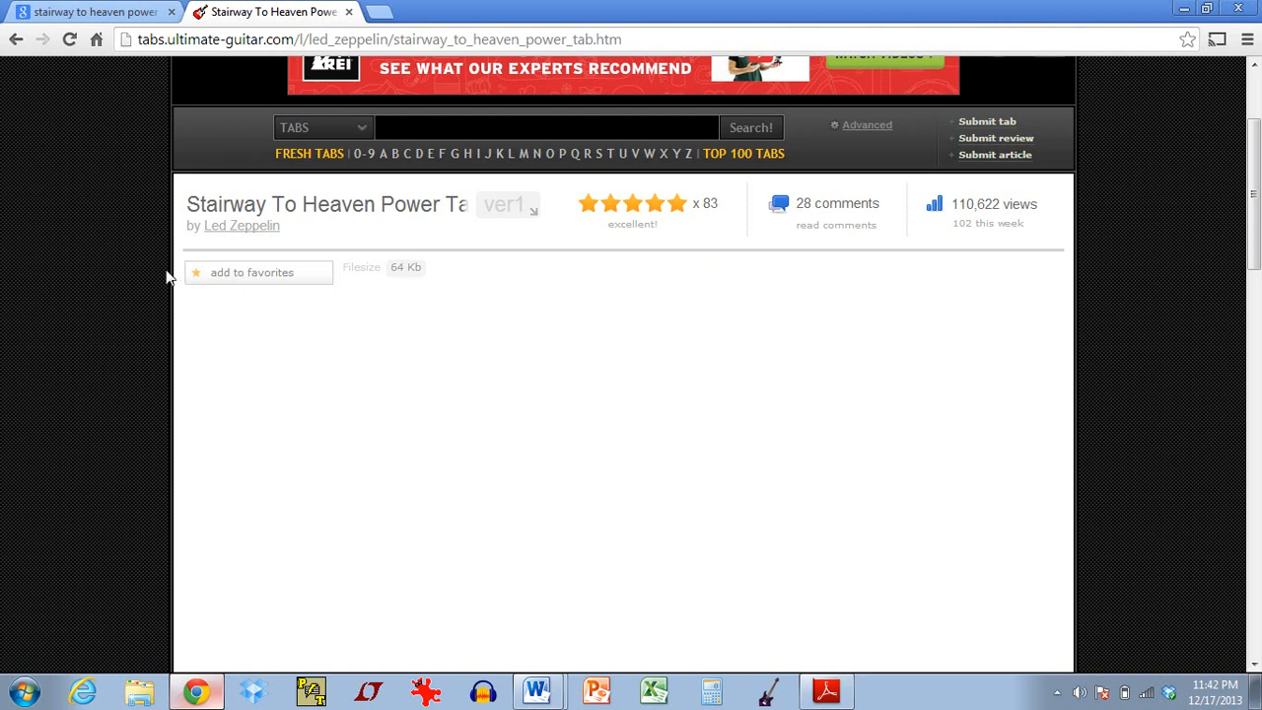
scroll(down, 3)
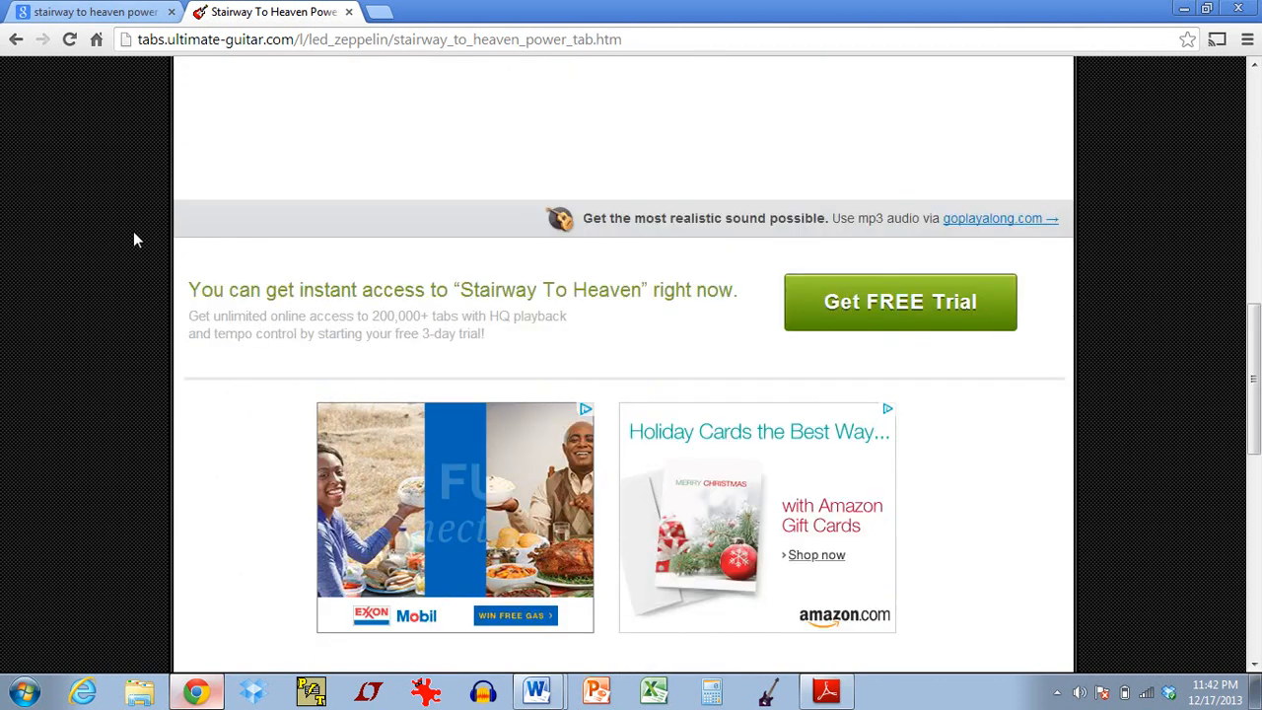
scroll(down, 3)
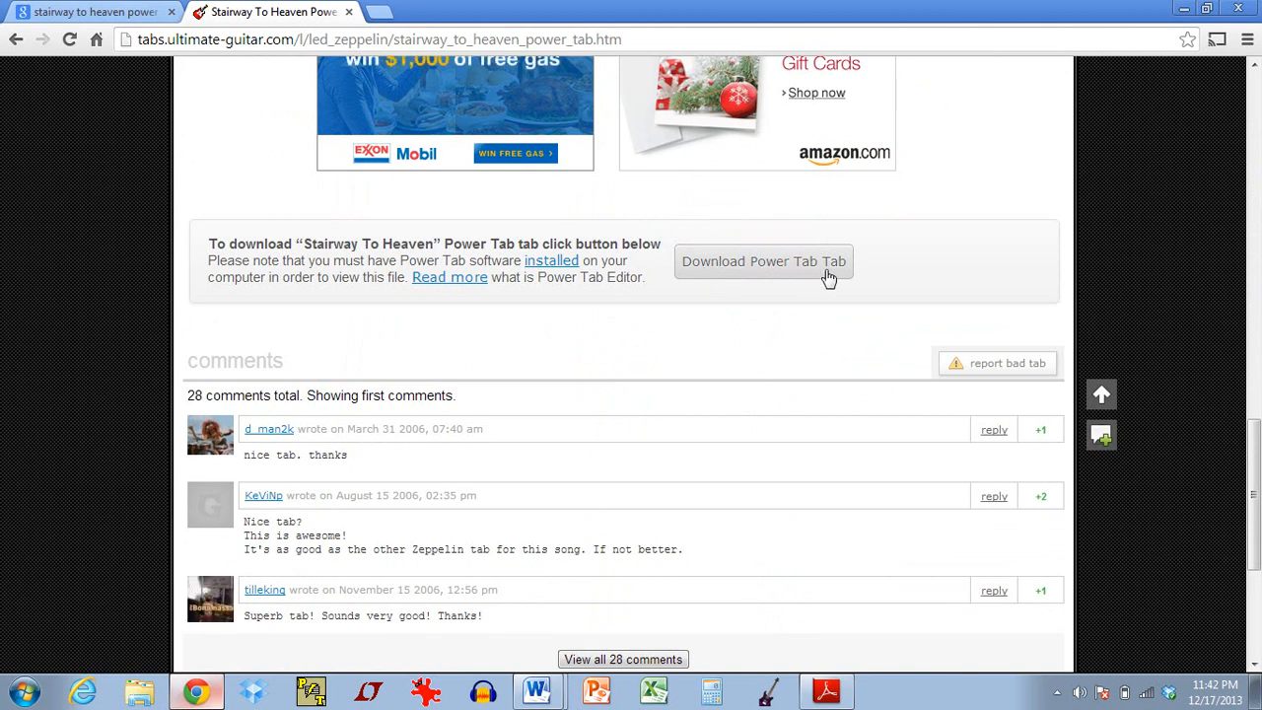
click(740, 277)
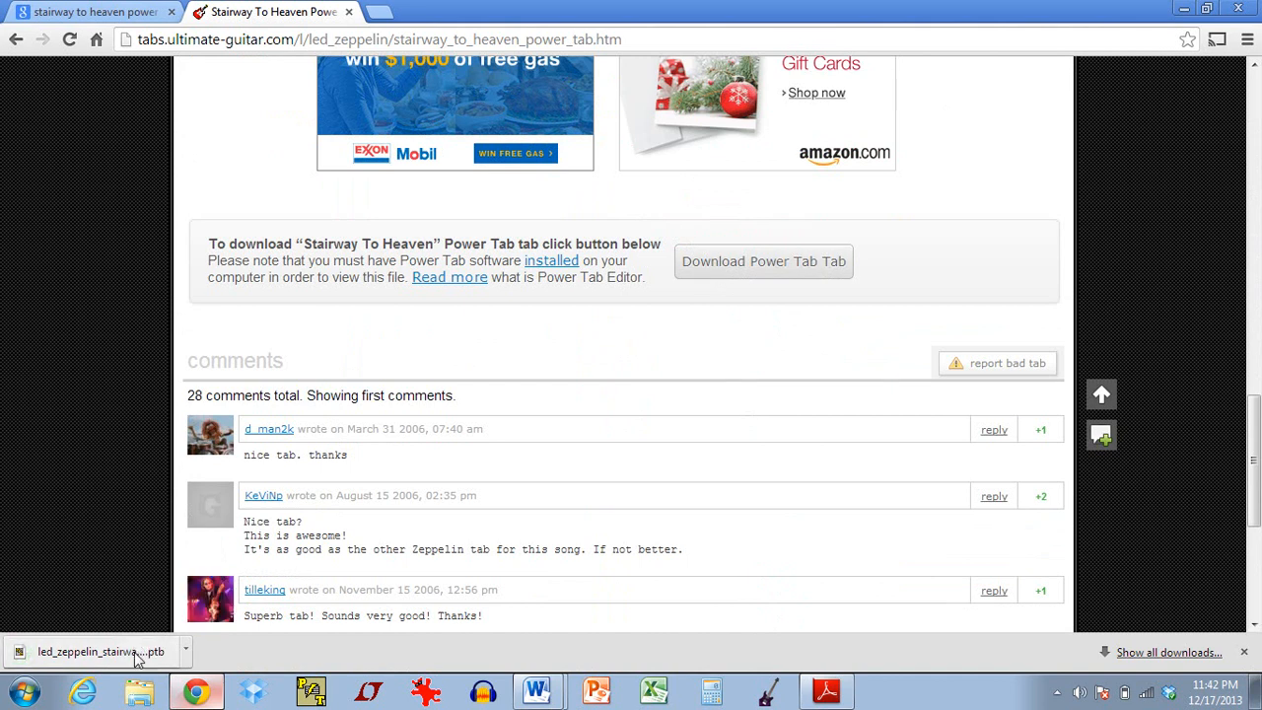
click(89, 648)
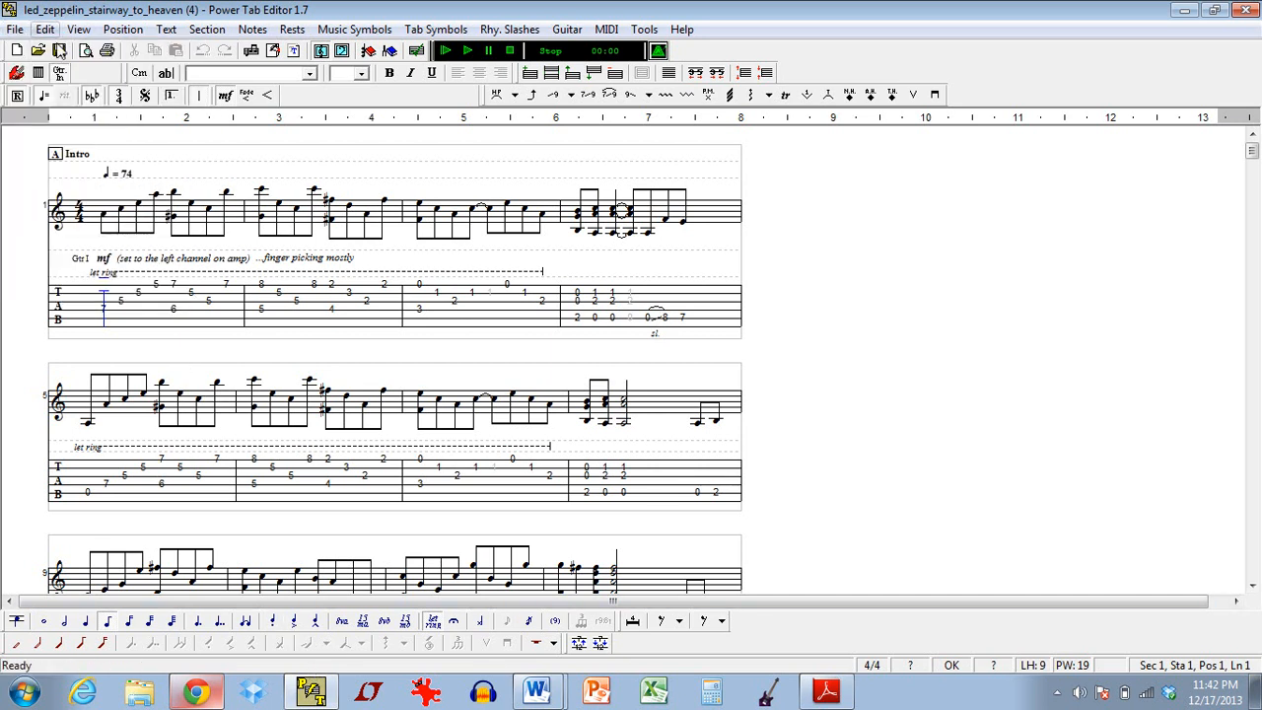
mouse_move(57, 48)
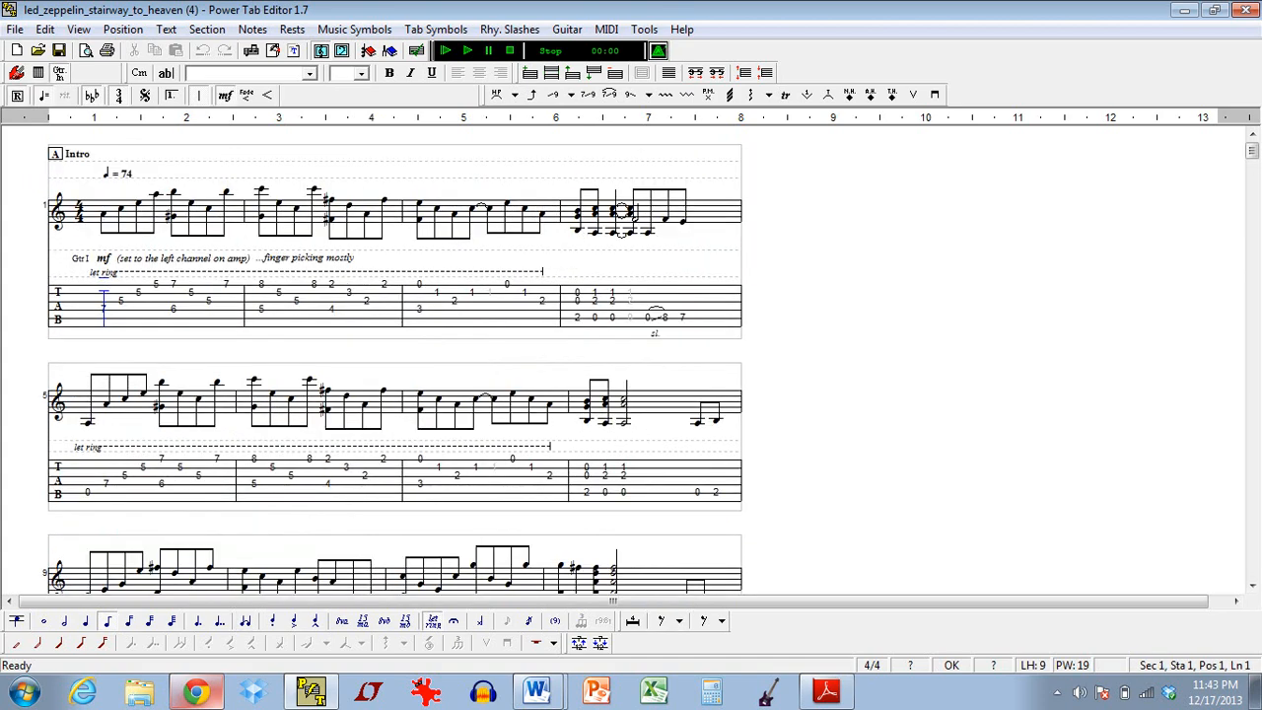
mouse_move(401, 324)
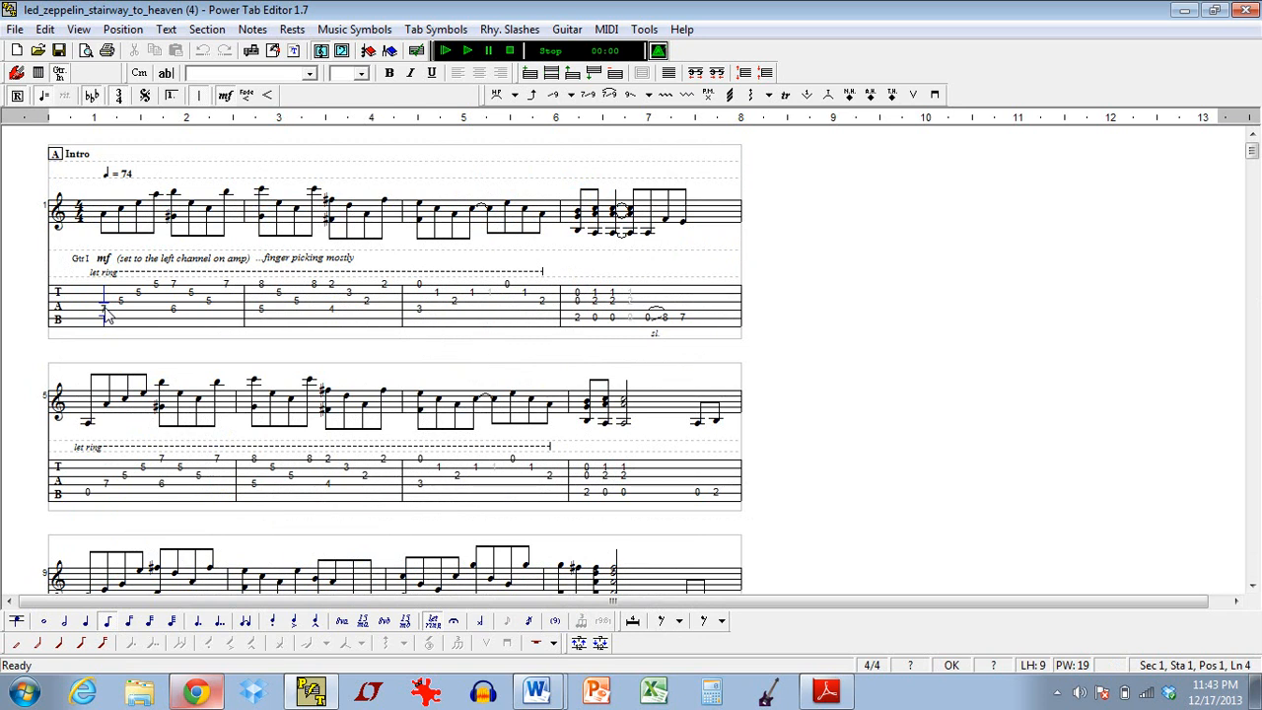
mouse_move(136, 320)
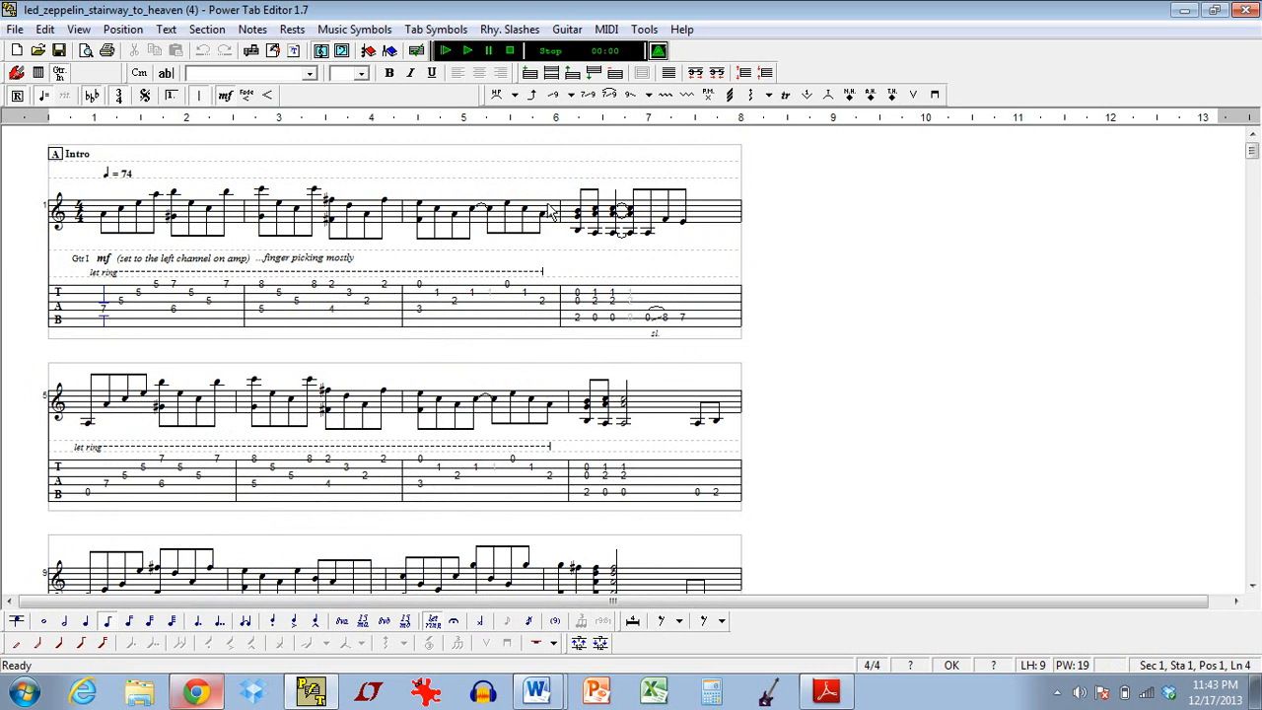
mouse_move(769, 71)
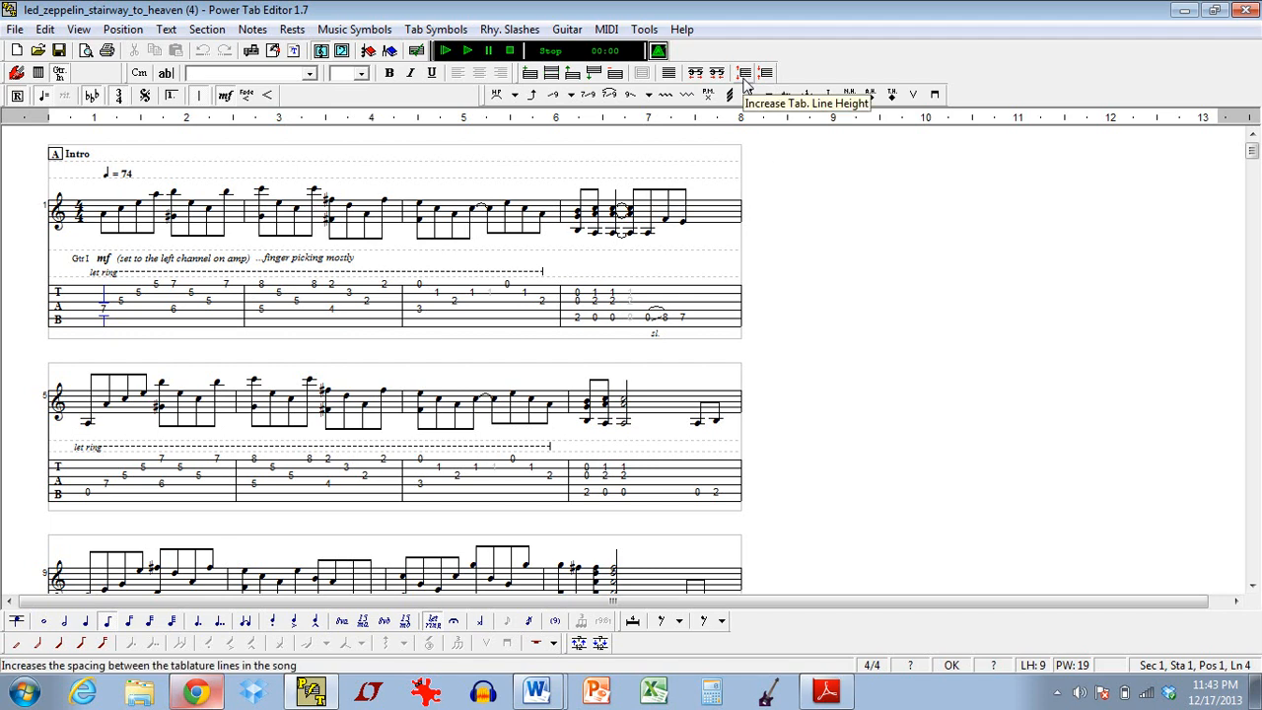
click(758, 73)
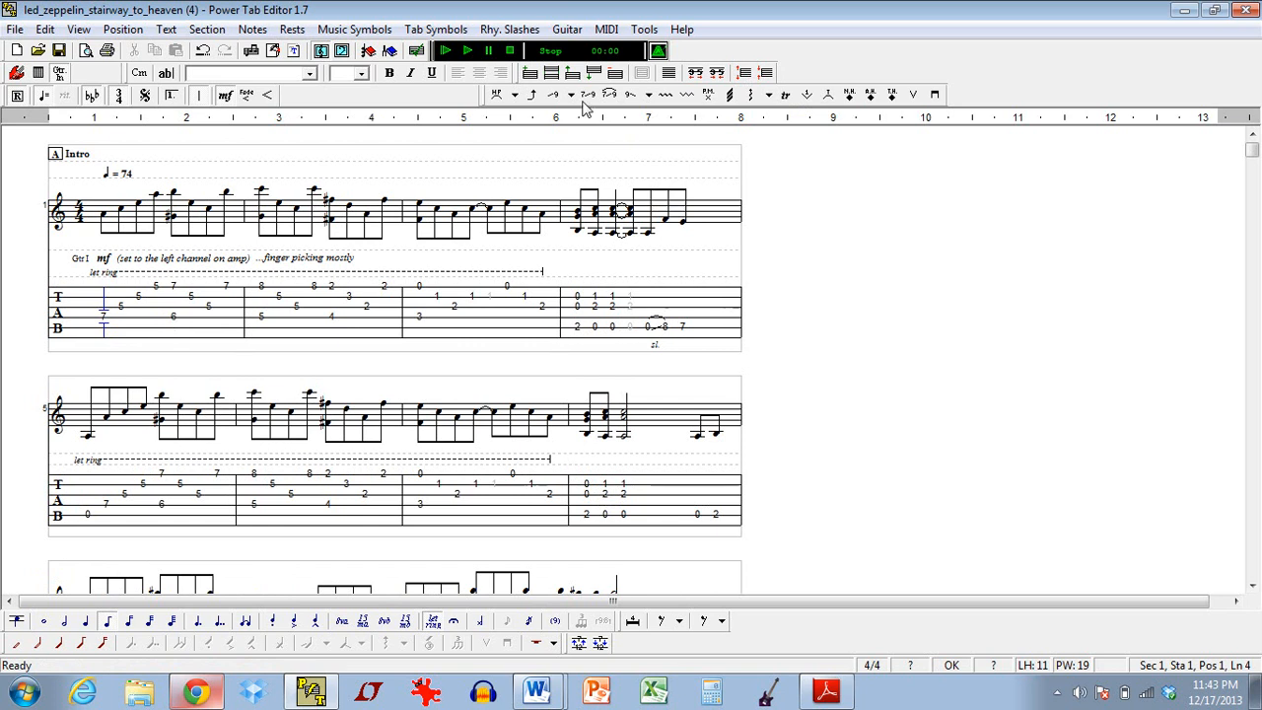
mouse_move(137, 325)
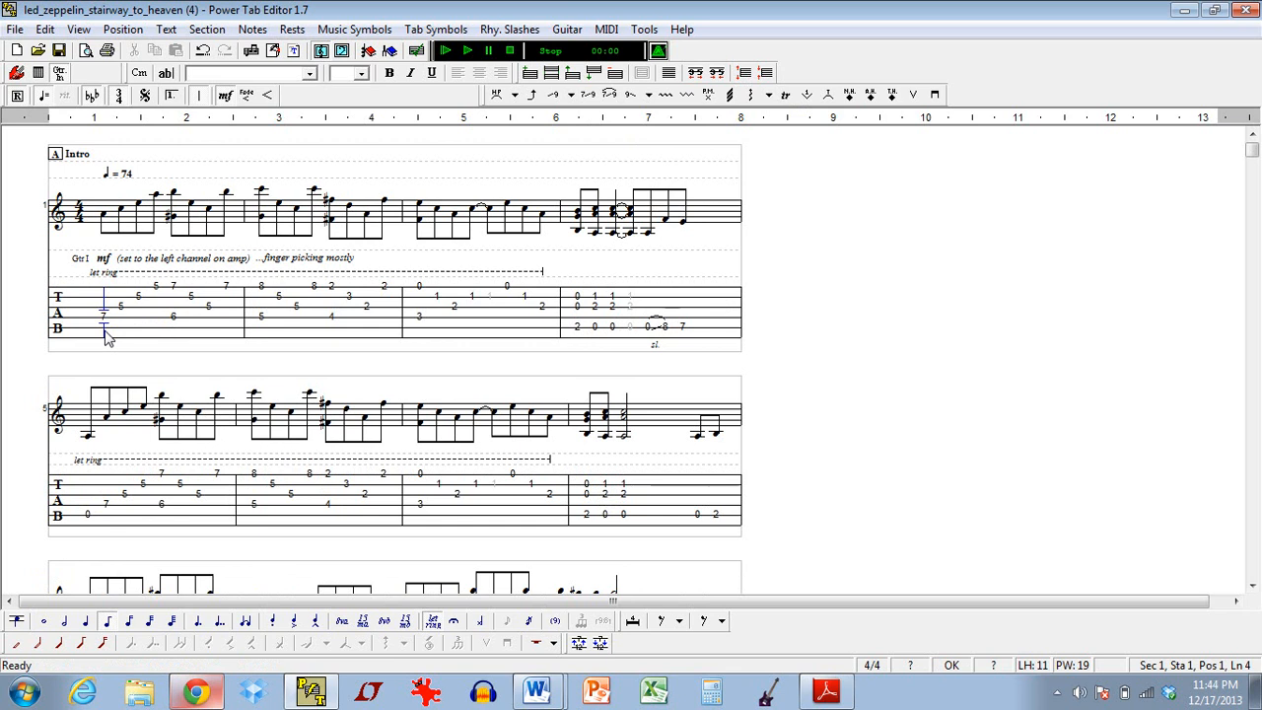
Set the tablature font to bold Arial at size 10
click(97, 30)
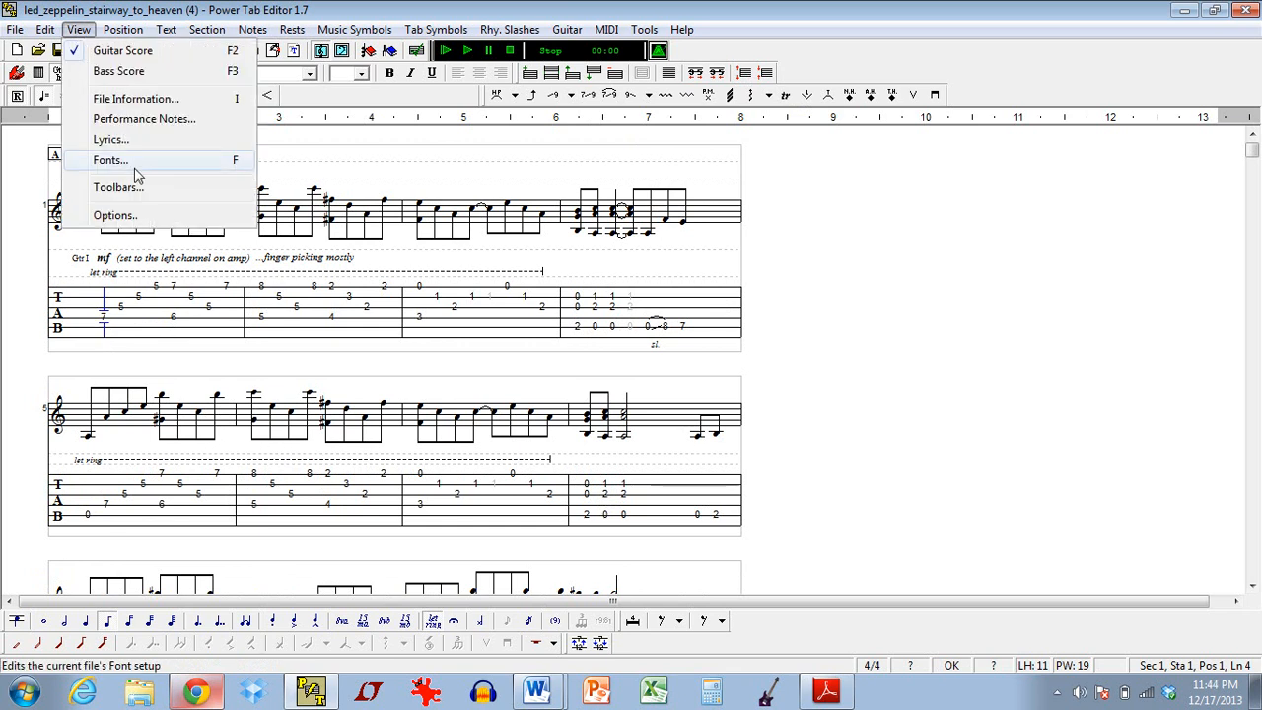
click(115, 160)
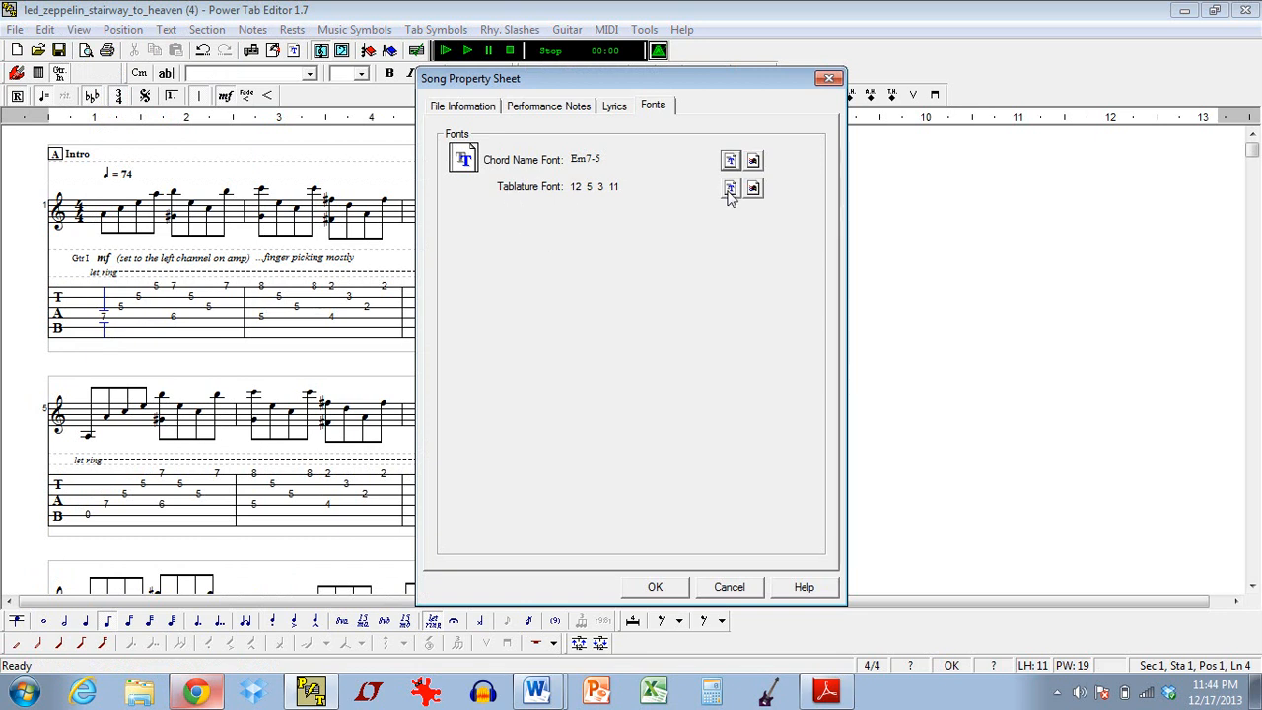
click(729, 187)
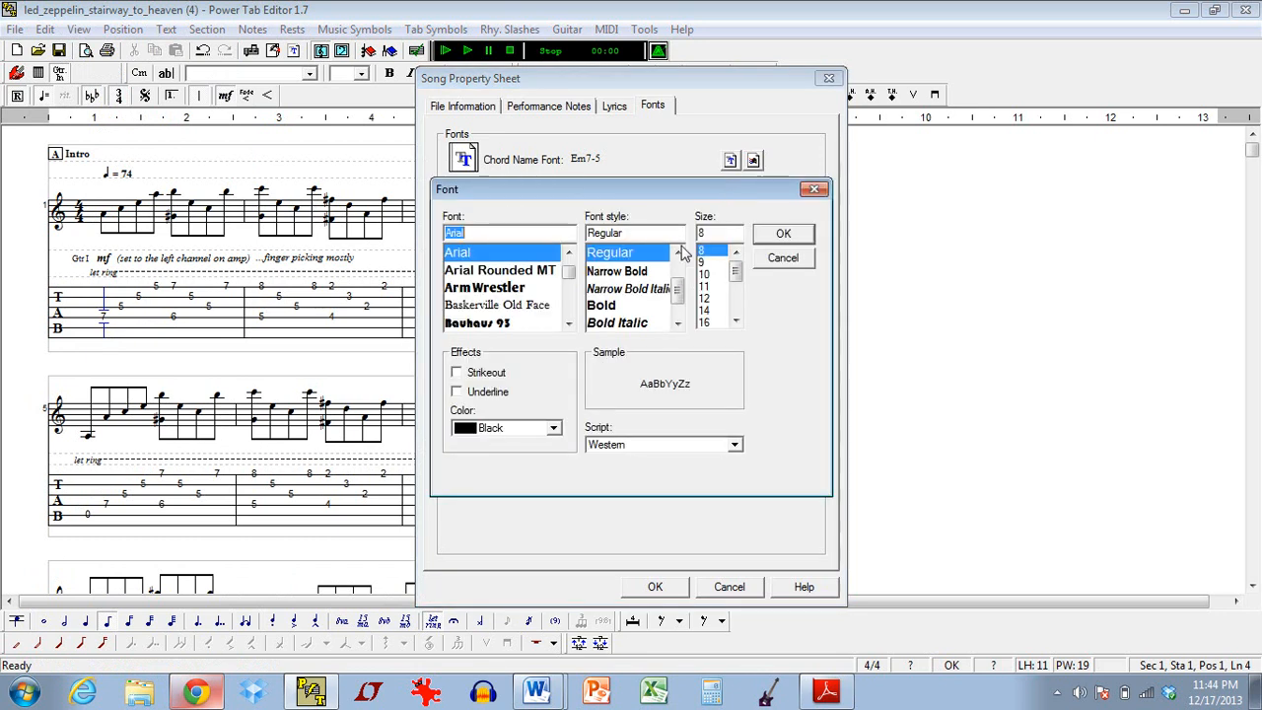
mouse_move(653, 262)
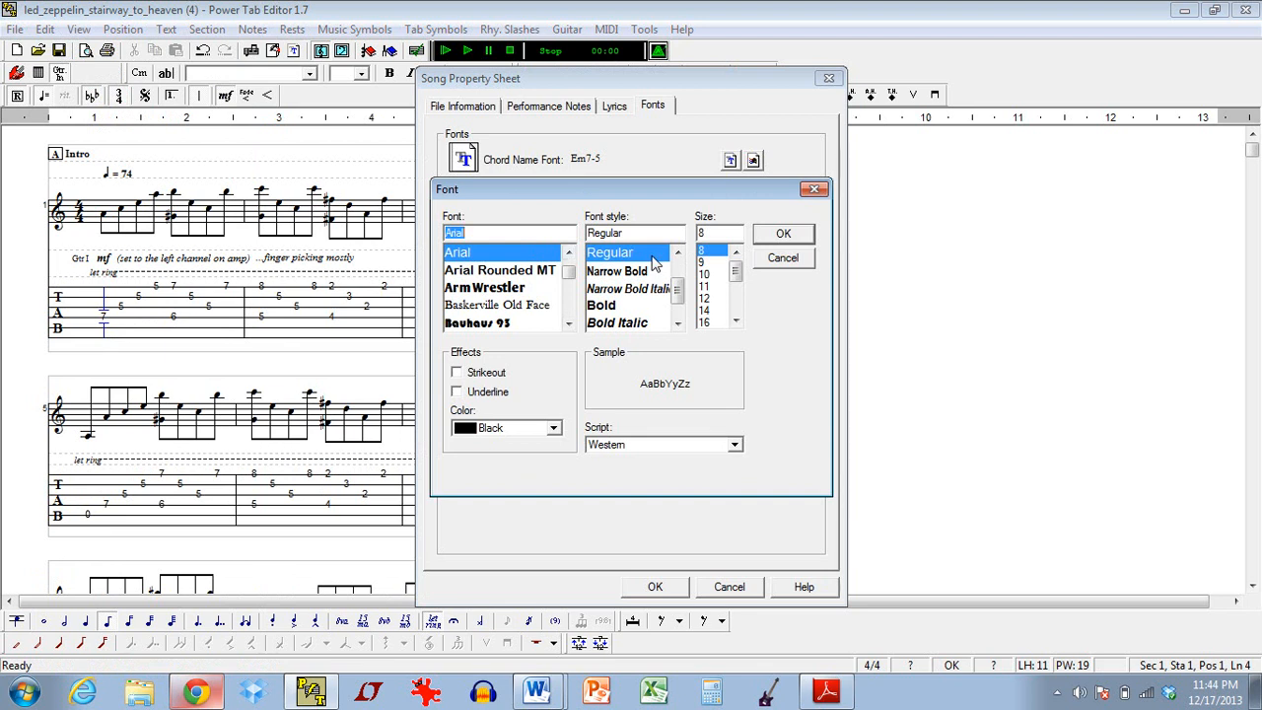
click(600, 305)
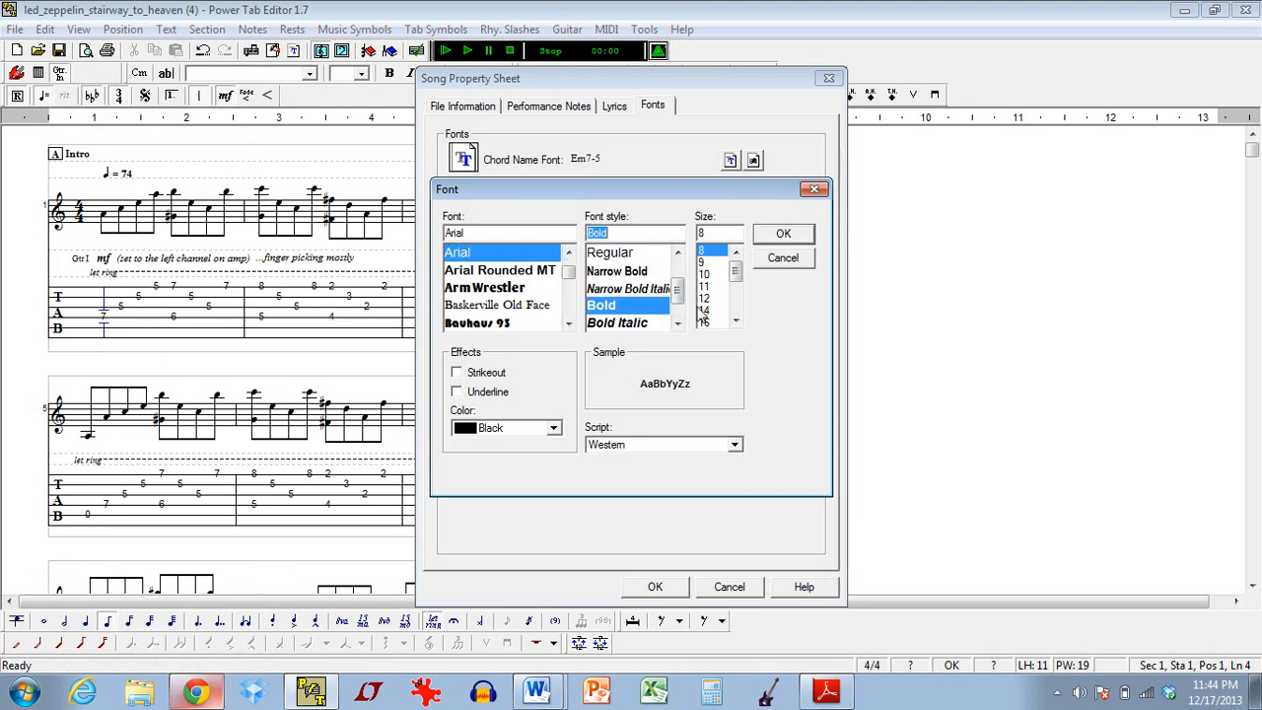
click(711, 274)
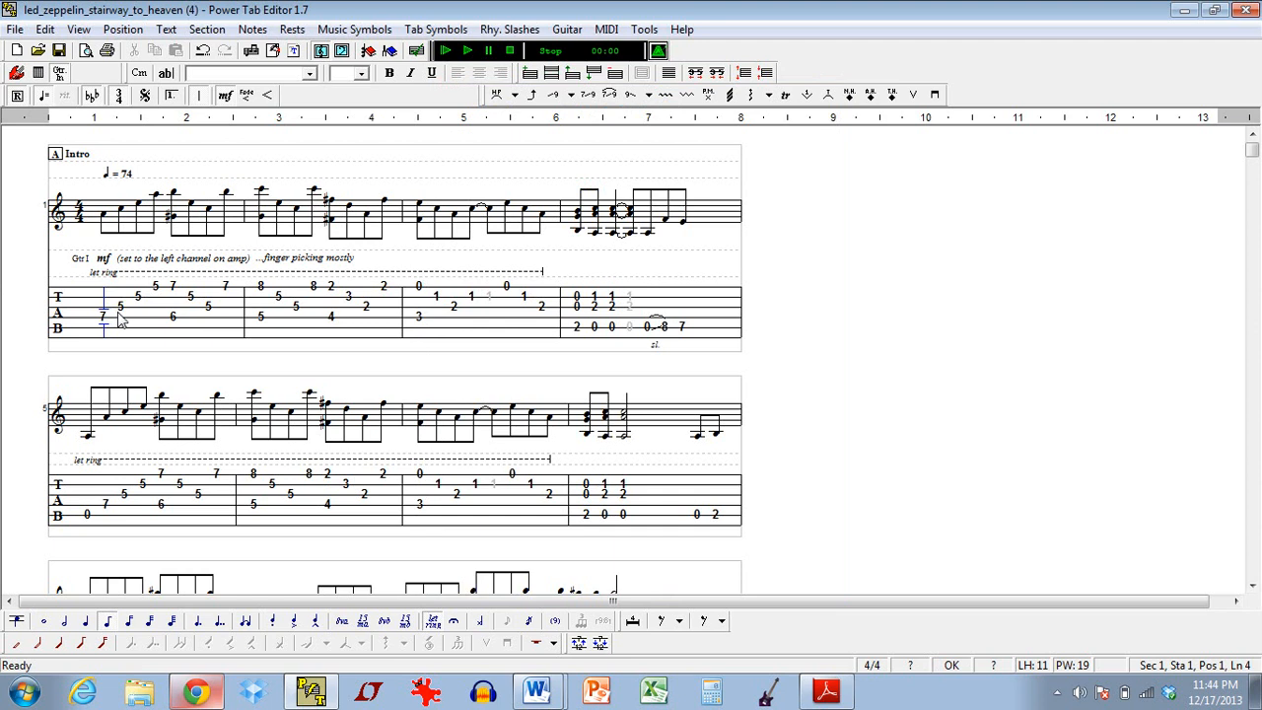
mouse_move(377, 77)
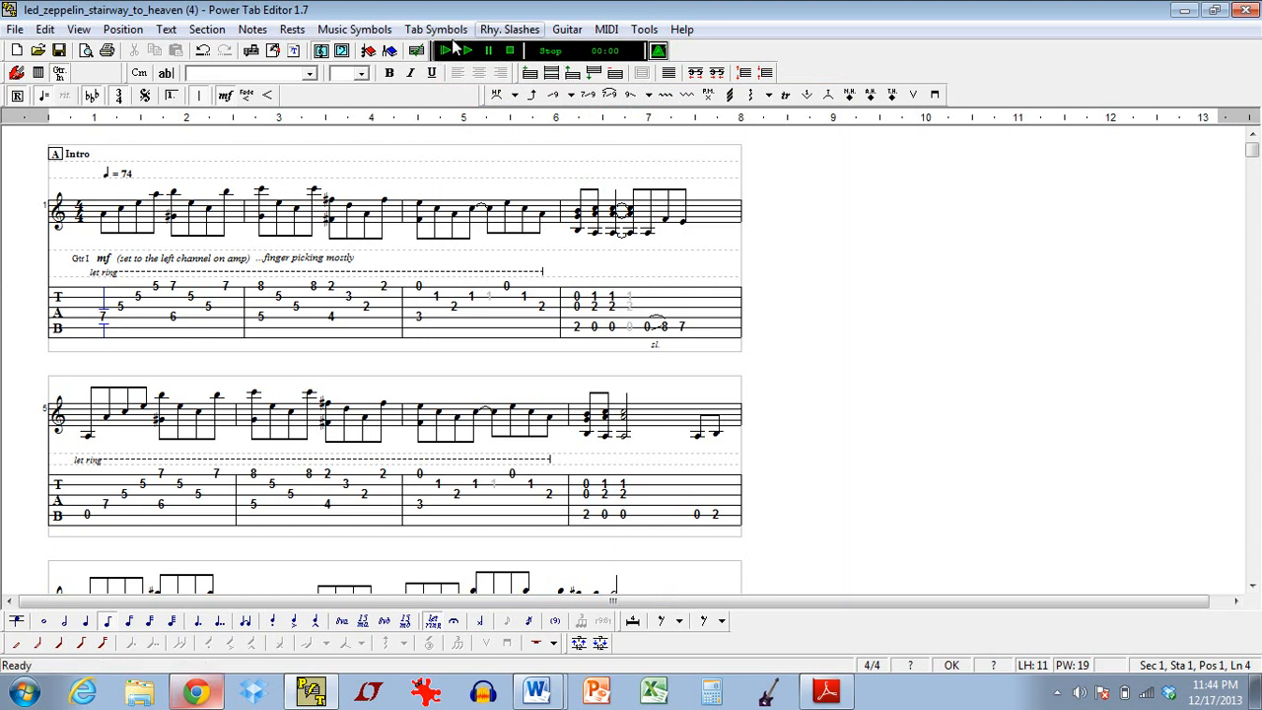
mouse_move(456, 52)
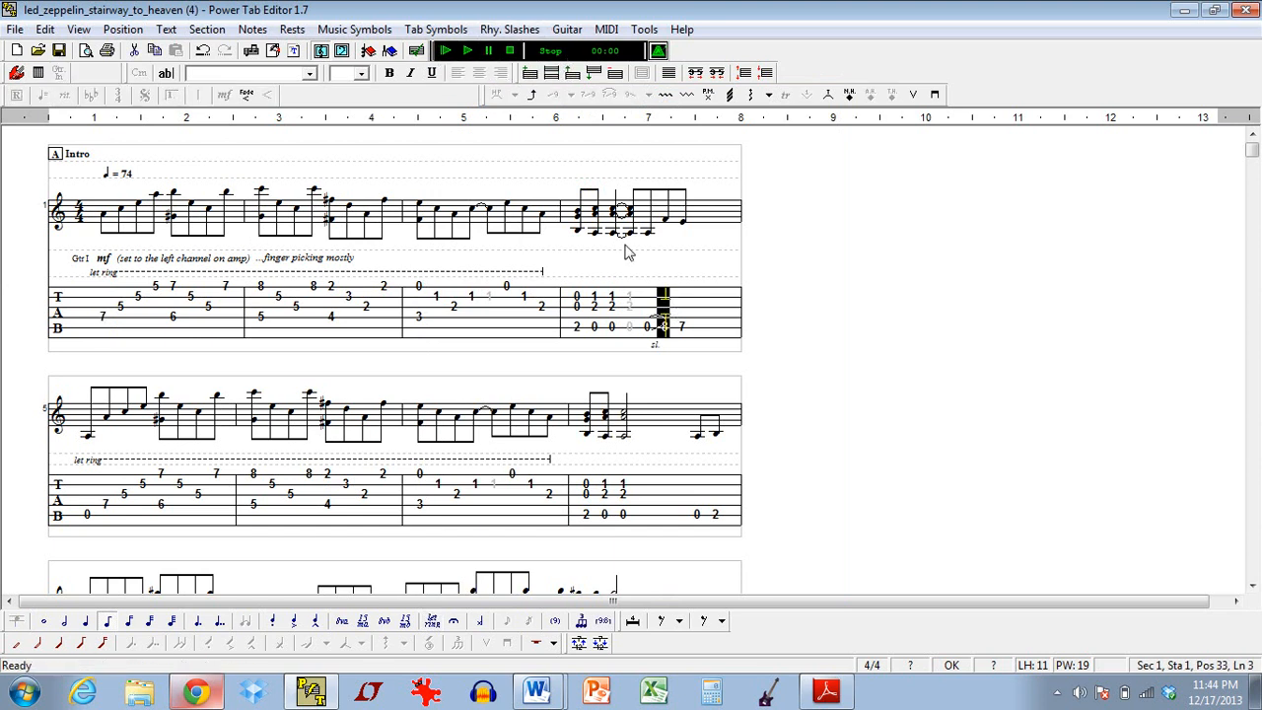
mouse_move(440, 52)
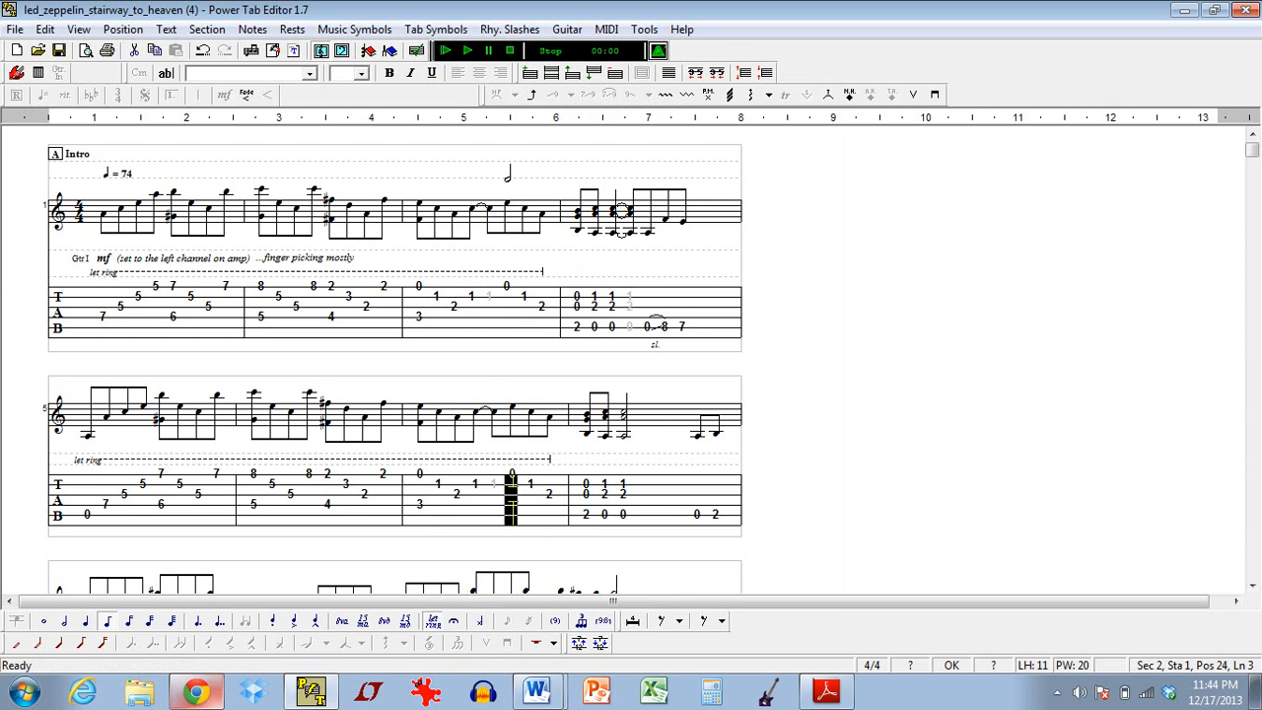
mouse_move(437, 52)
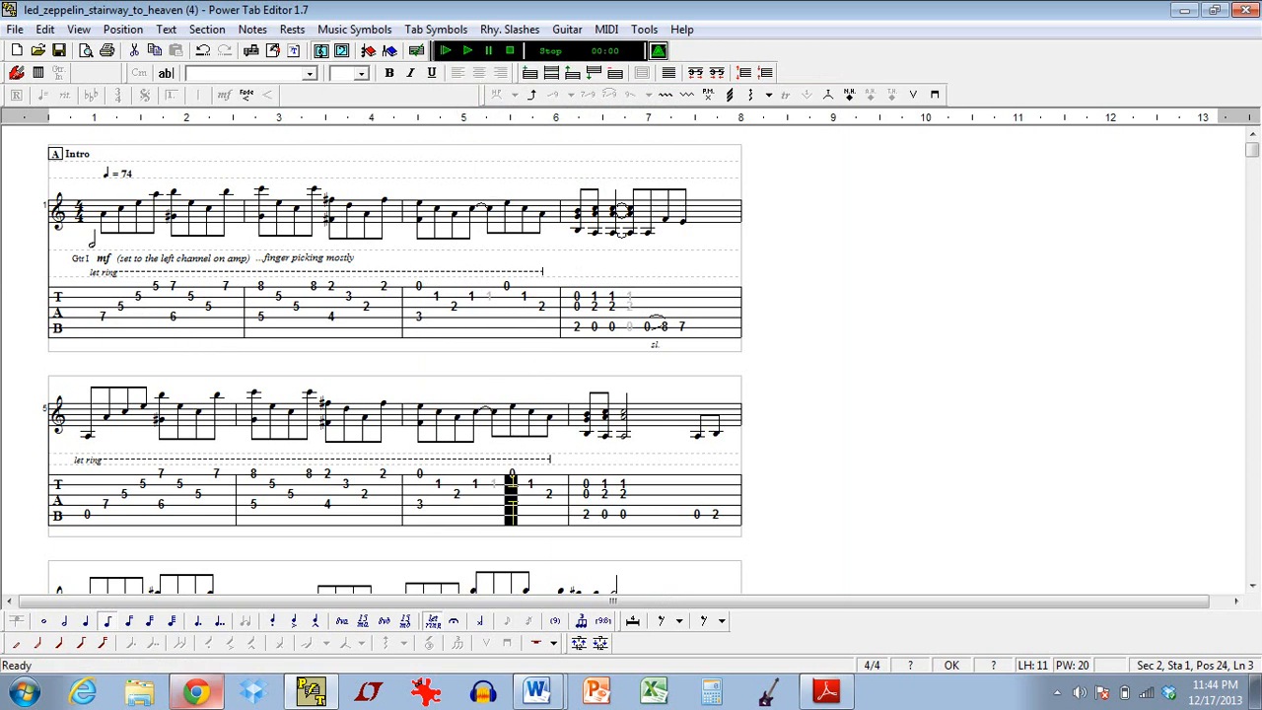
mouse_move(338, 308)
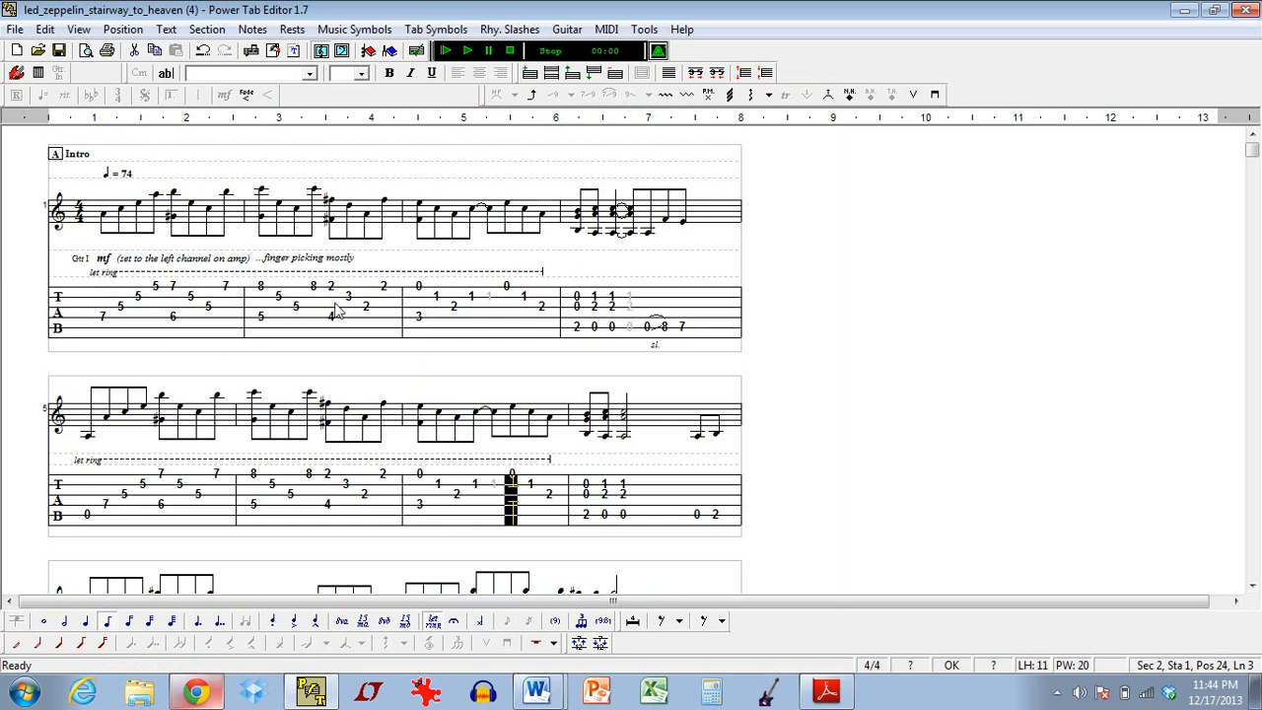
Stop the song playback
click(656, 513)
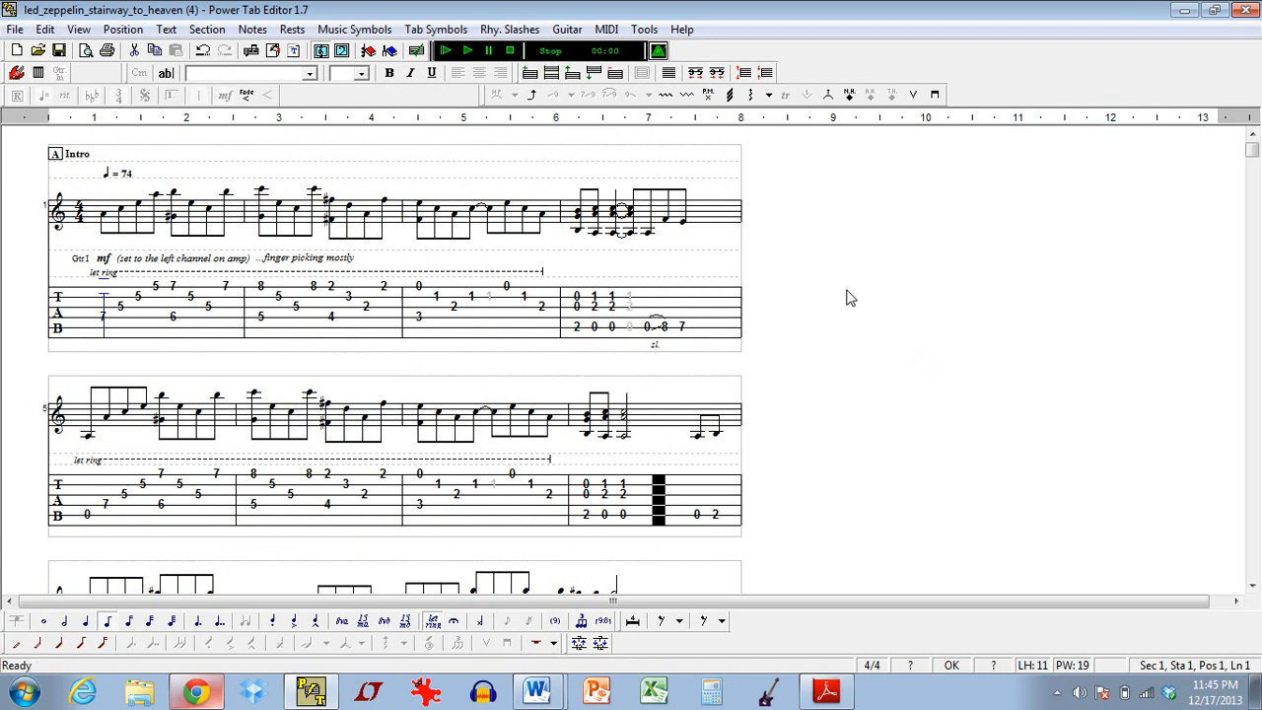
mouse_move(108, 335)
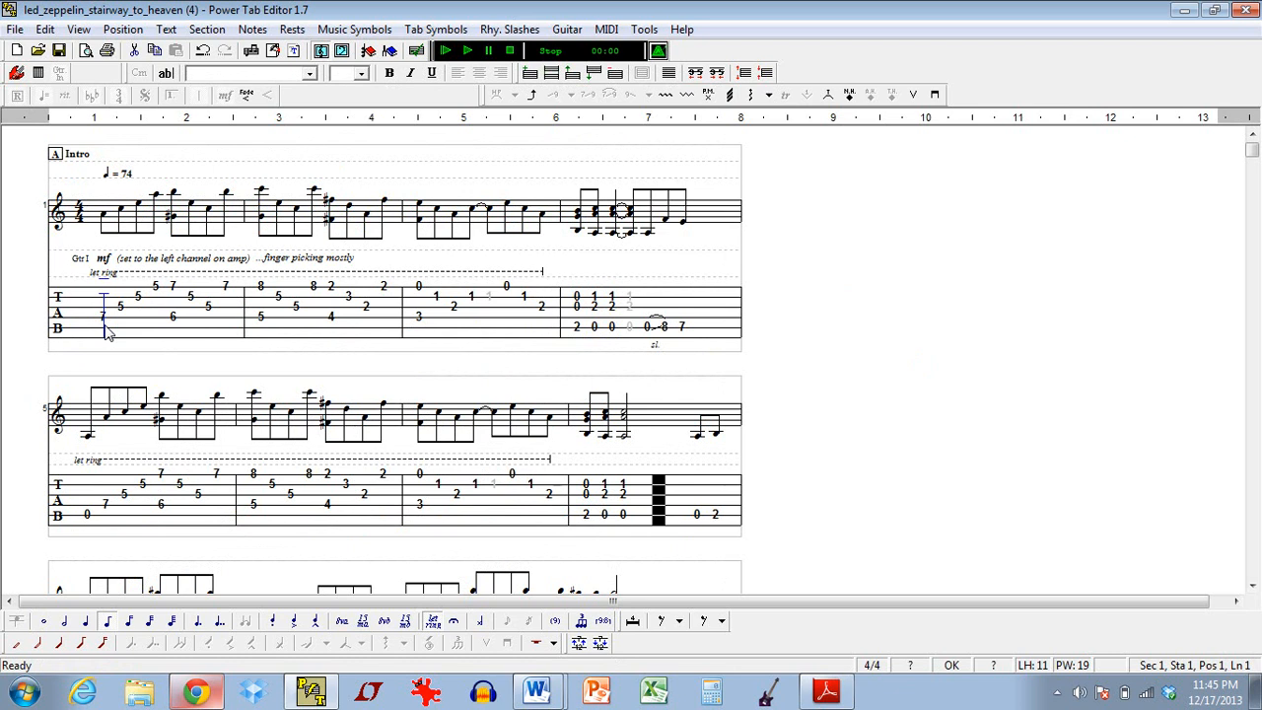
mouse_move(300, 330)
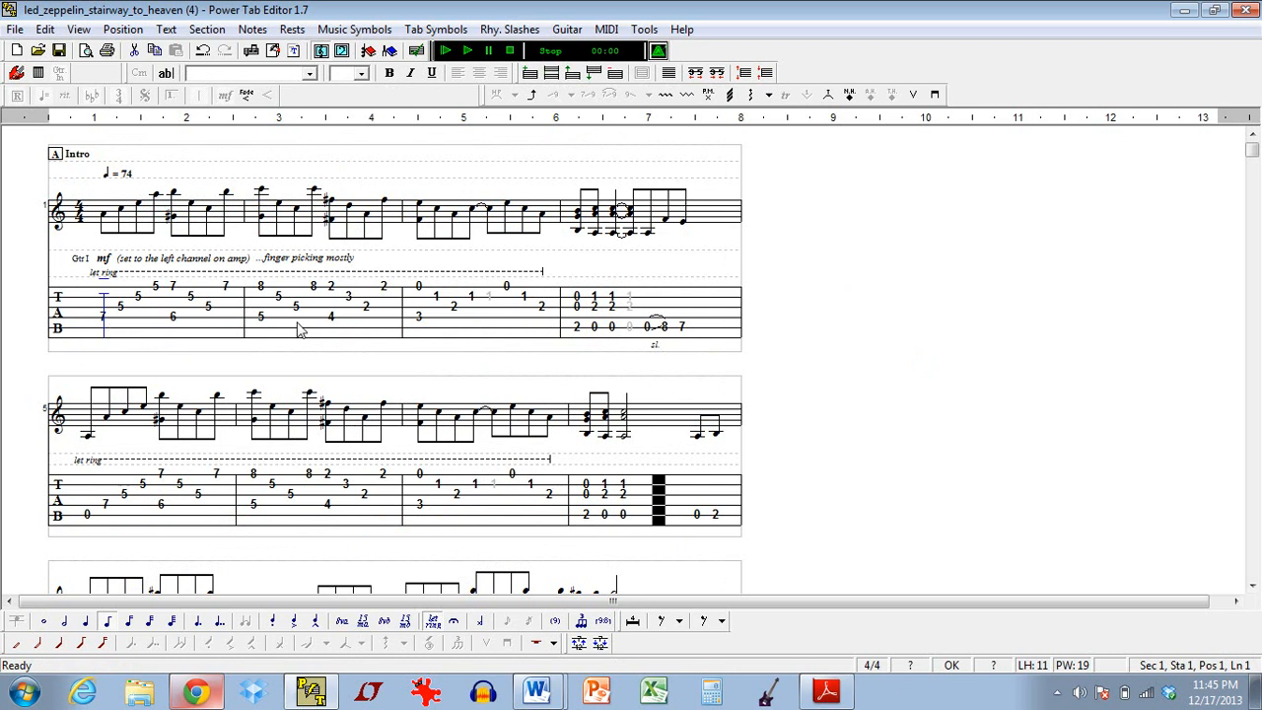
mouse_move(562, 156)
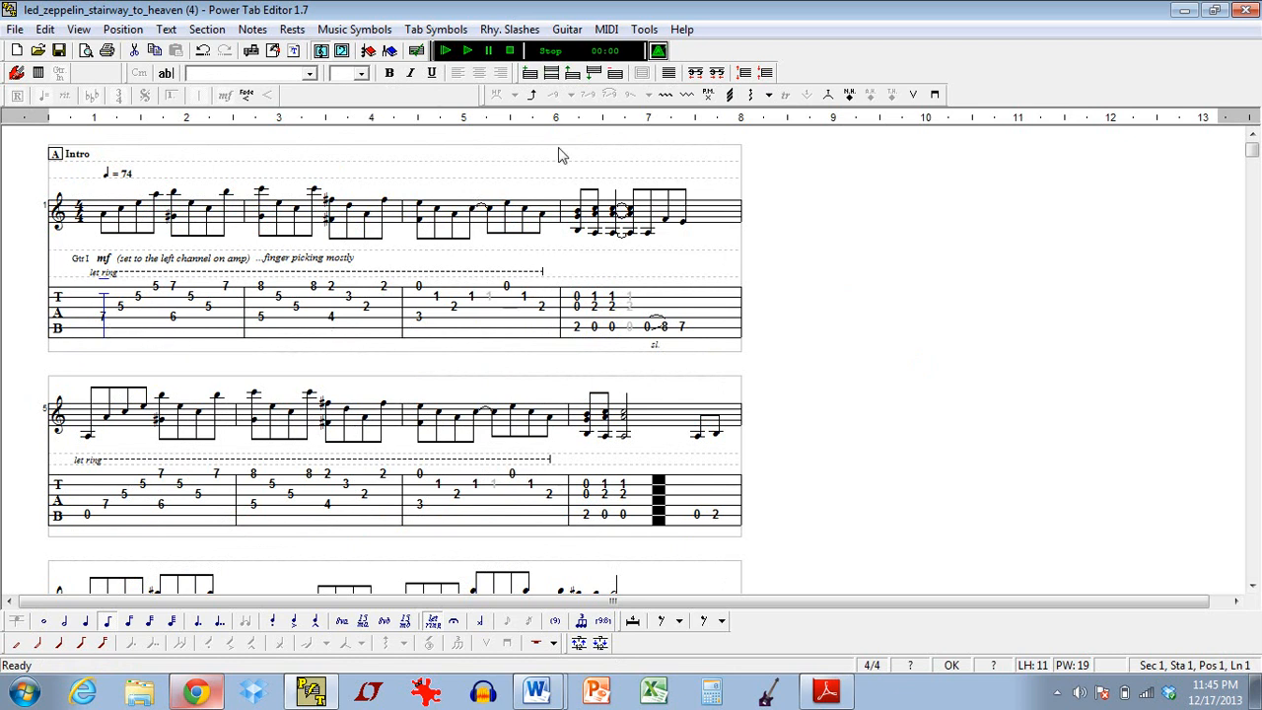
mouse_move(767, 252)
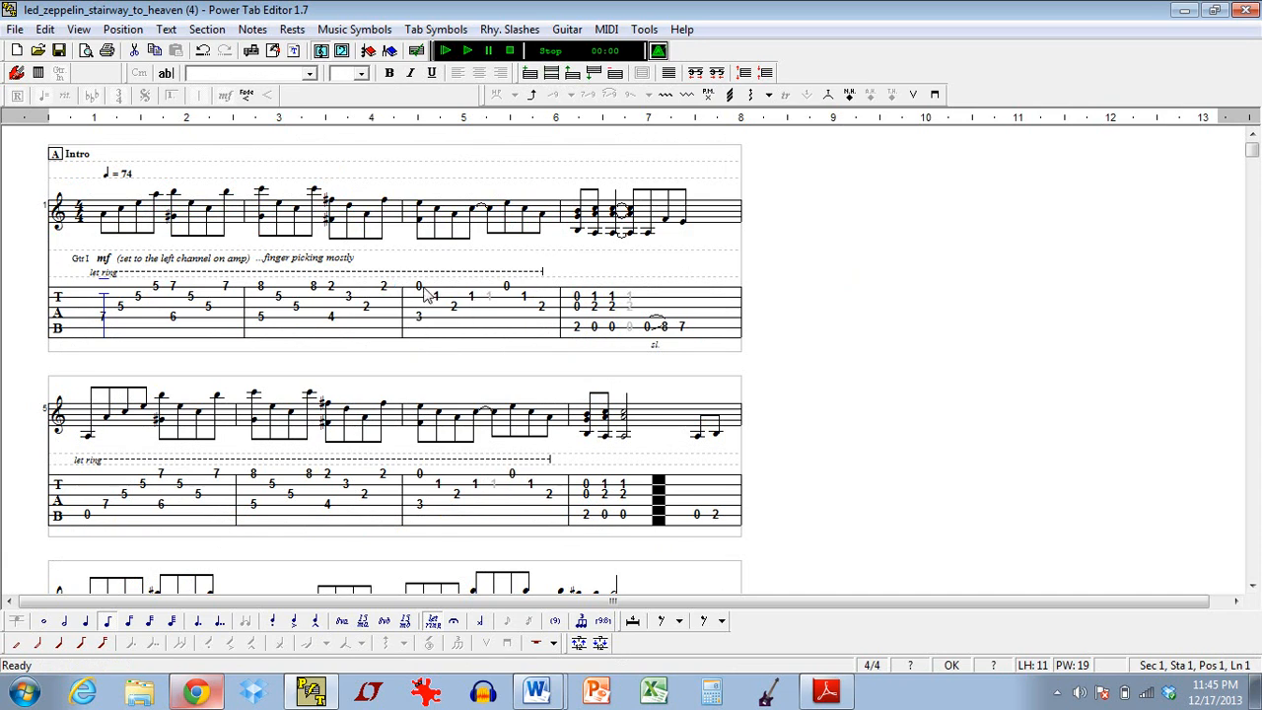
mouse_move(539, 320)
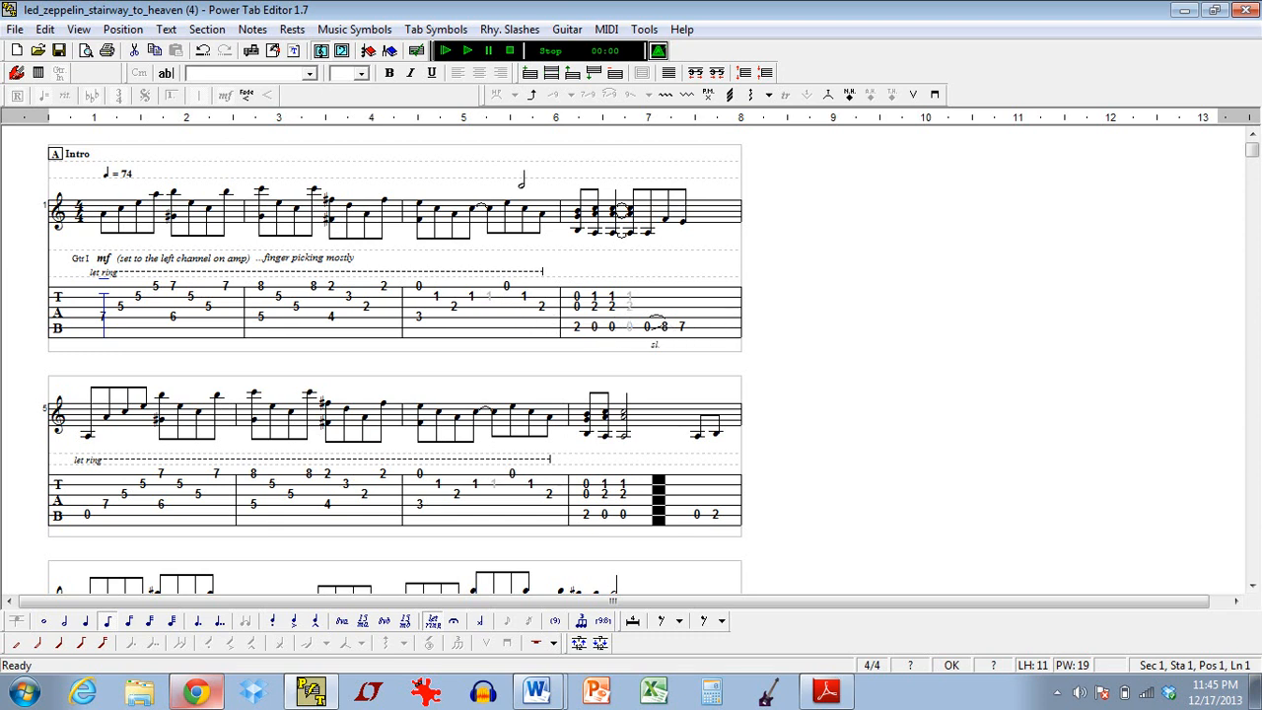
mouse_move(456, 51)
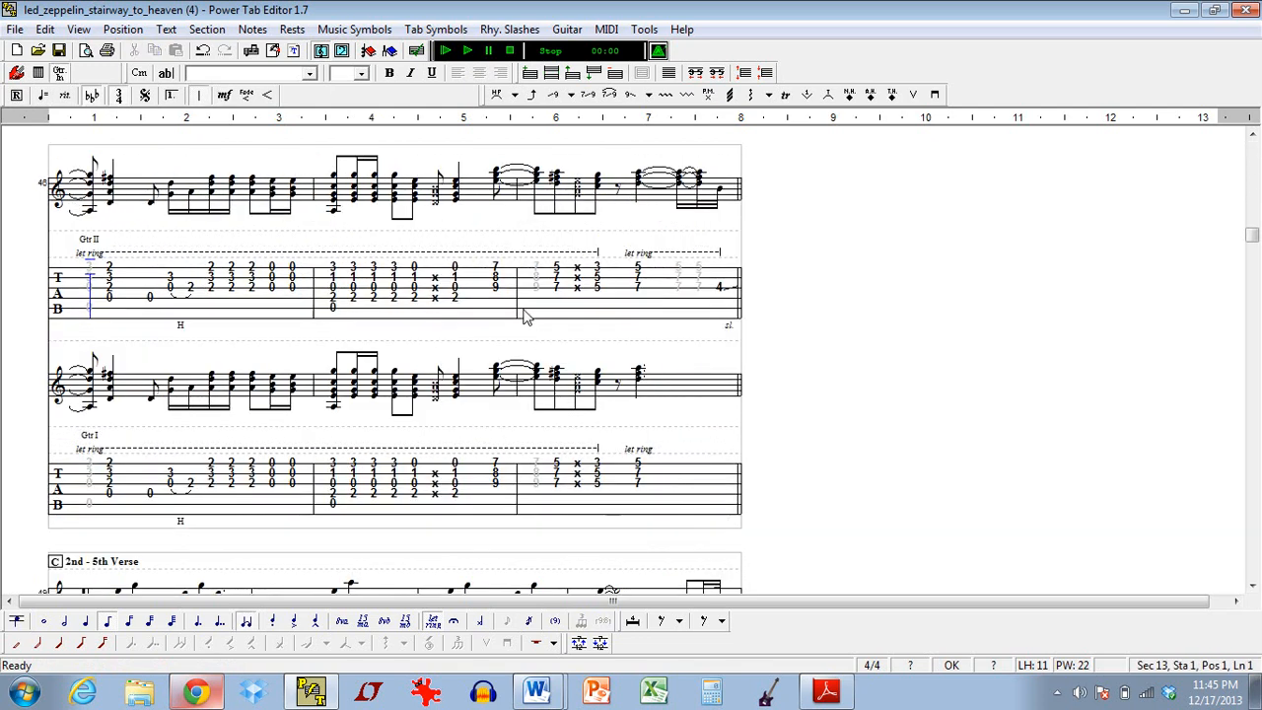
Scroll the score down to the 2nd–5th Verse section
scroll(down, 3)
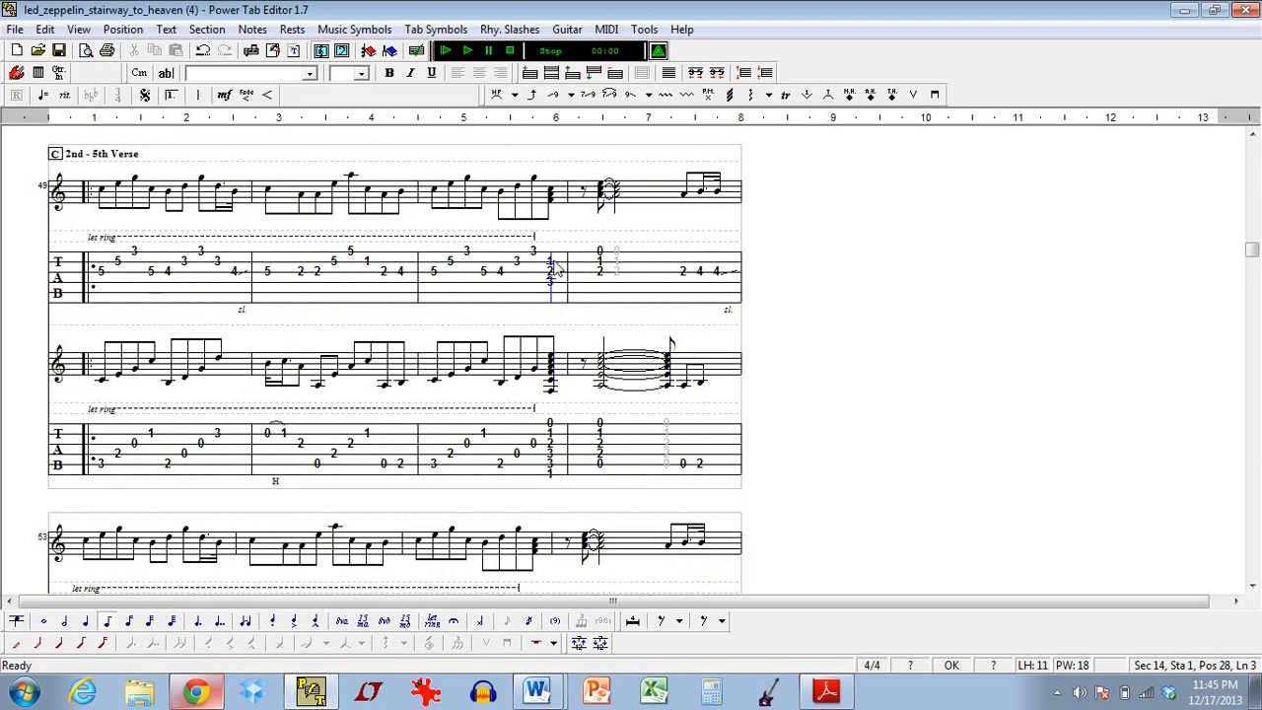
mouse_move(445, 279)
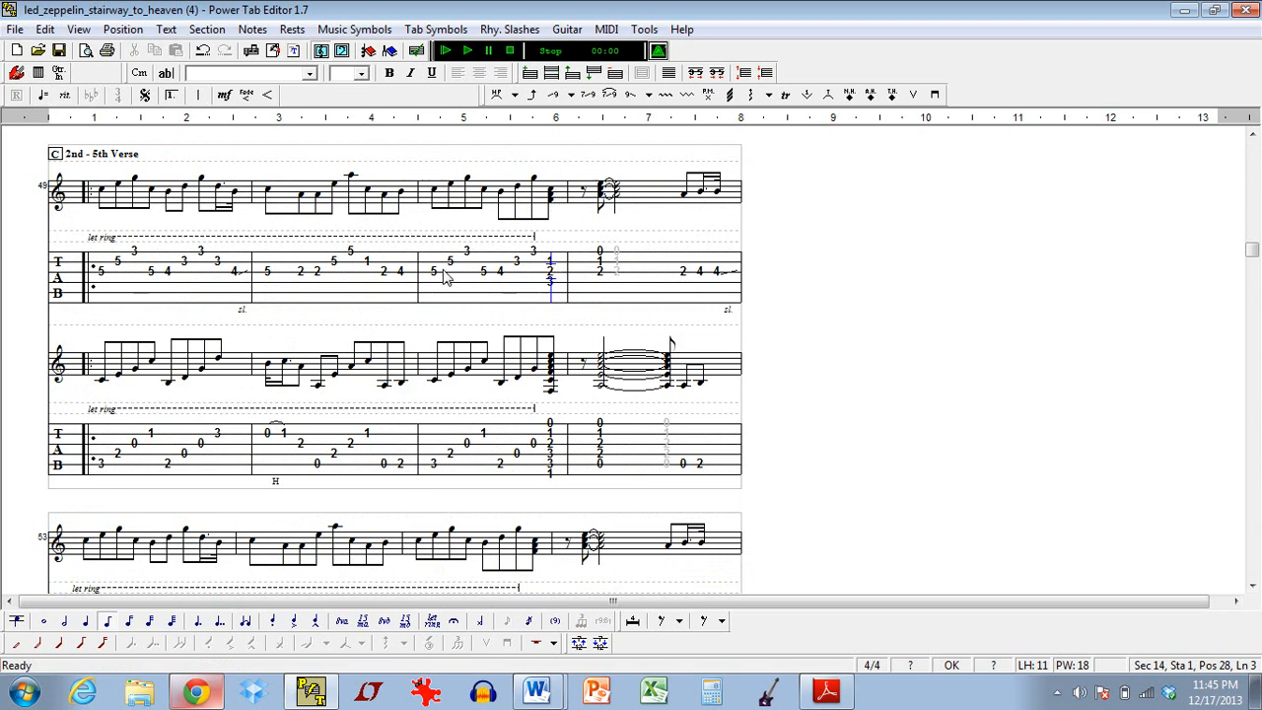
mouse_move(429, 247)
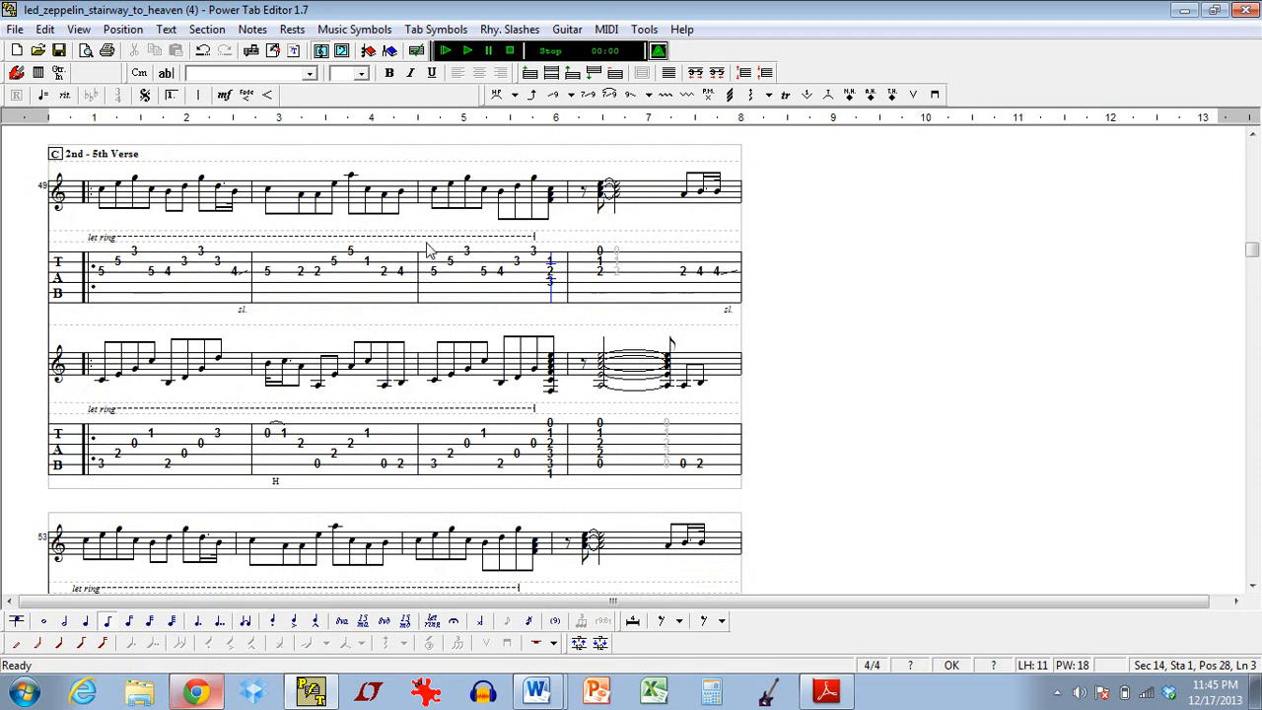
mouse_move(466, 69)
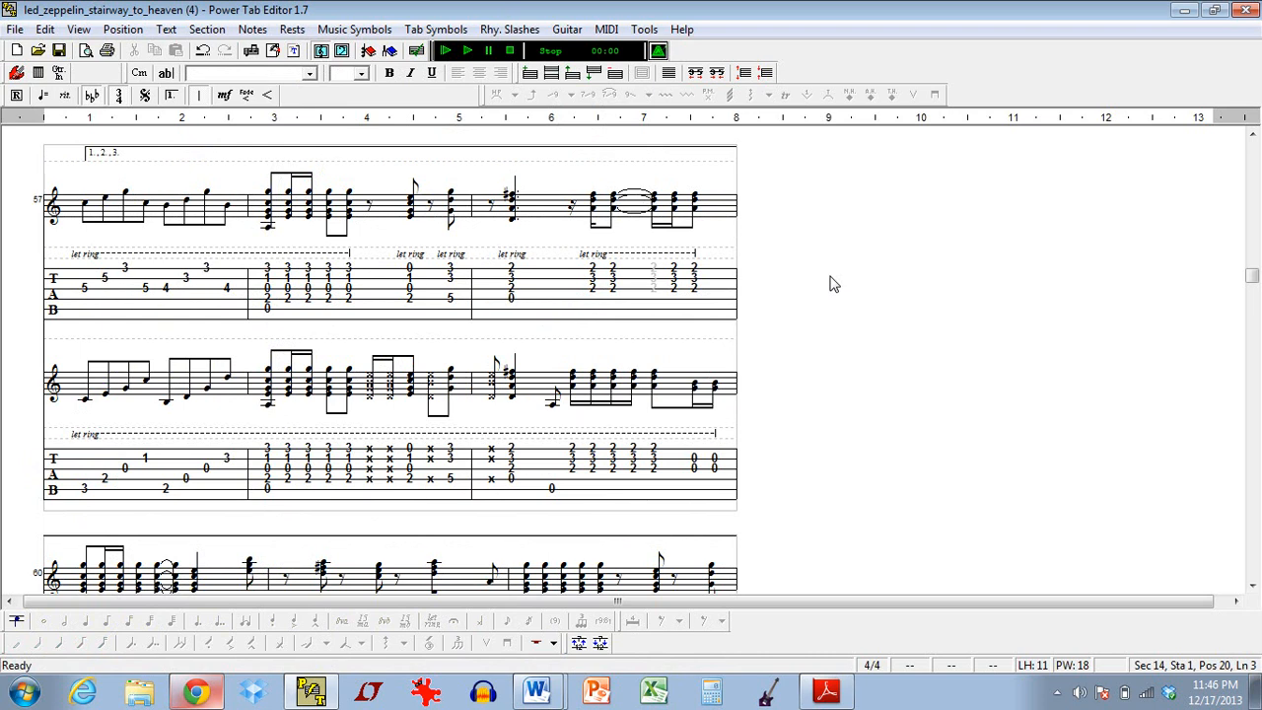
mouse_move(1246, 286)
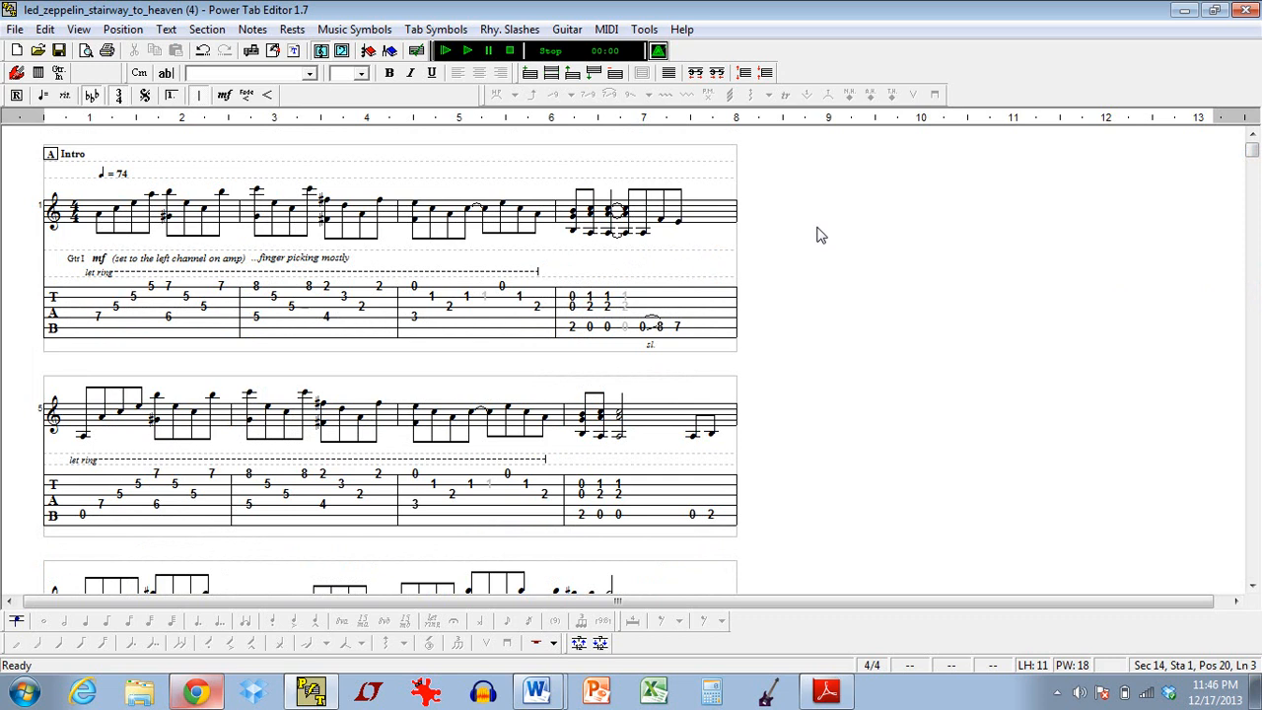
mouse_move(330, 314)
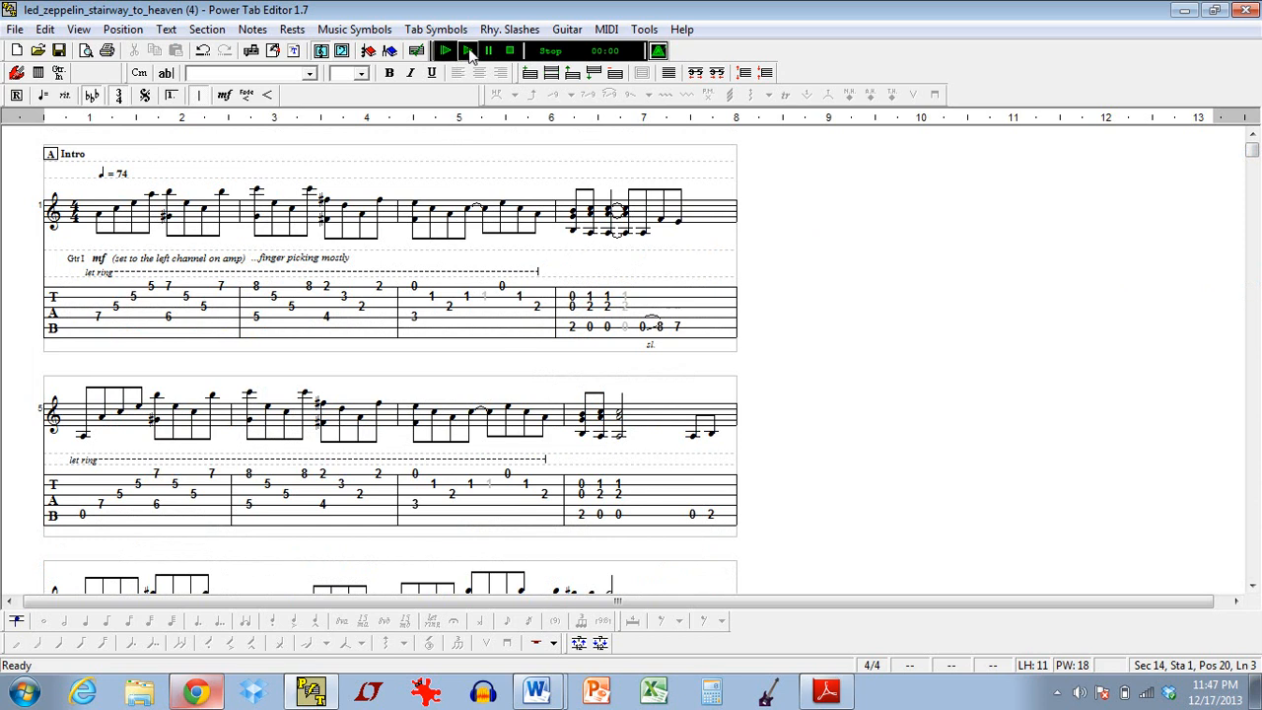
mouse_move(445, 52)
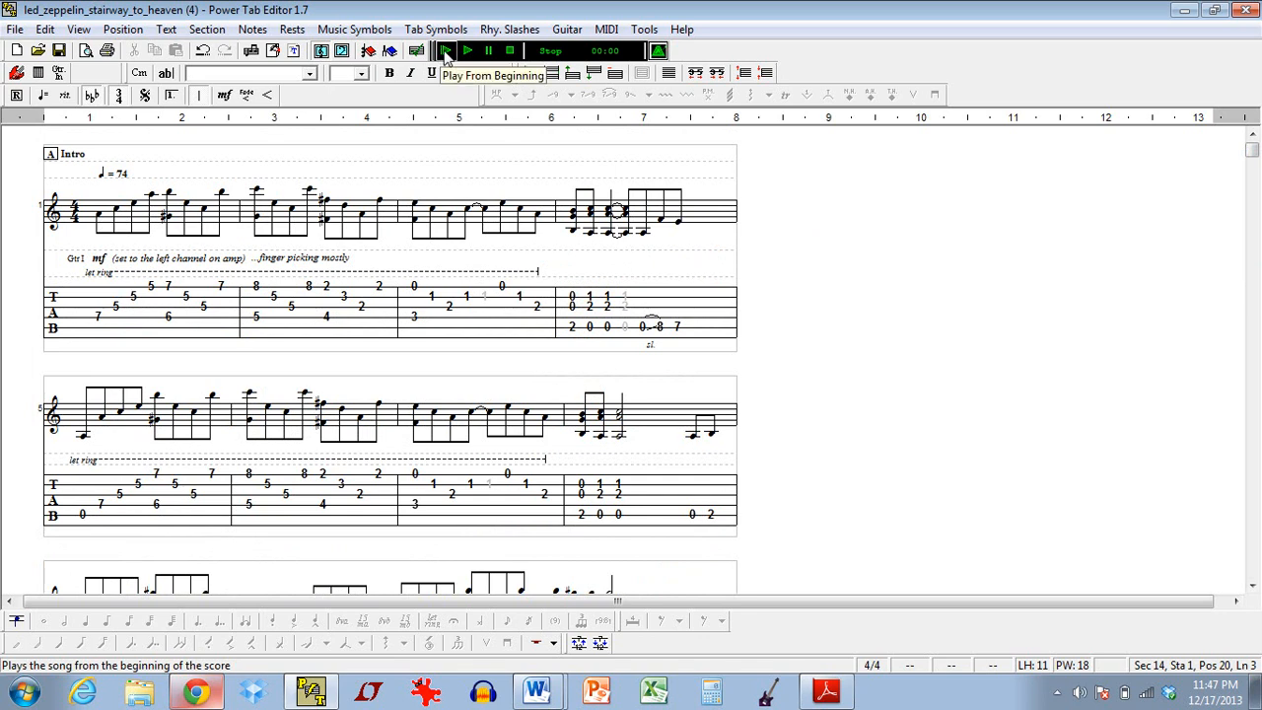